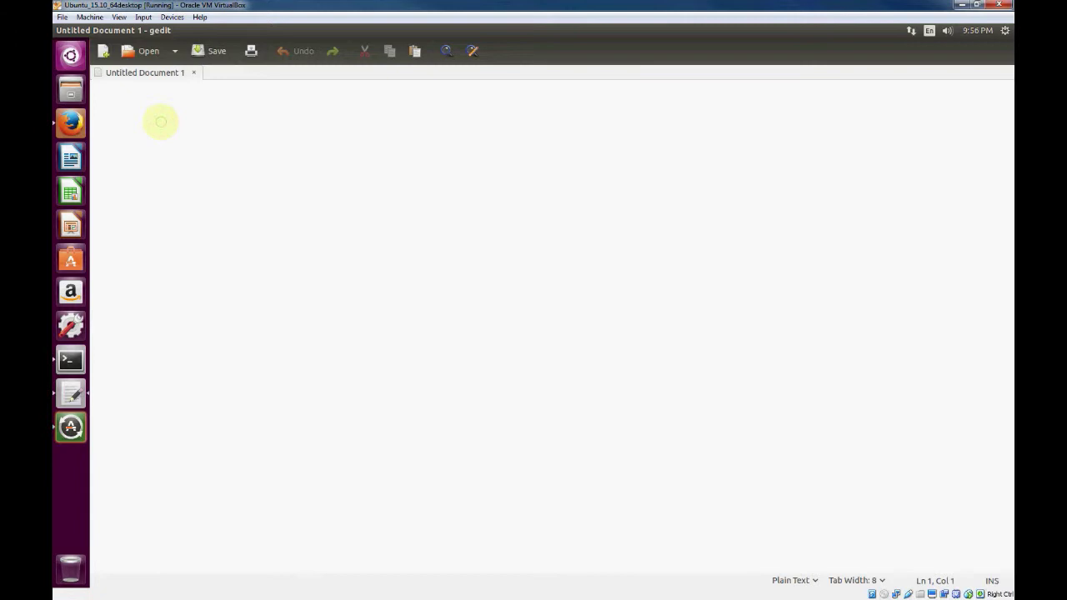
Write a C skeleton with #include <stdio.h> and main(){ returning 0.
type("#includ")
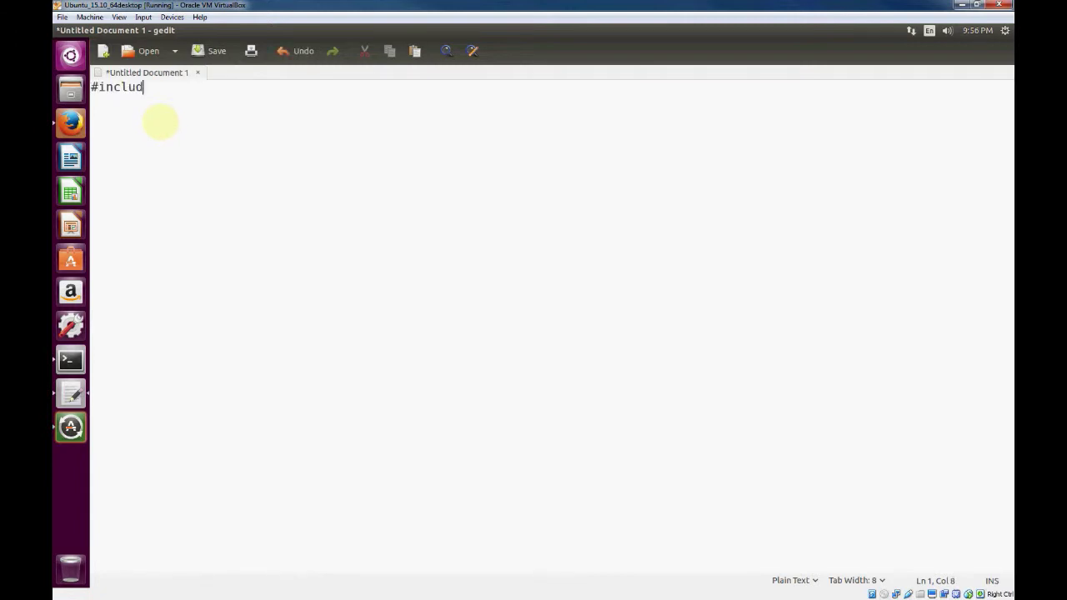
type("e <st")
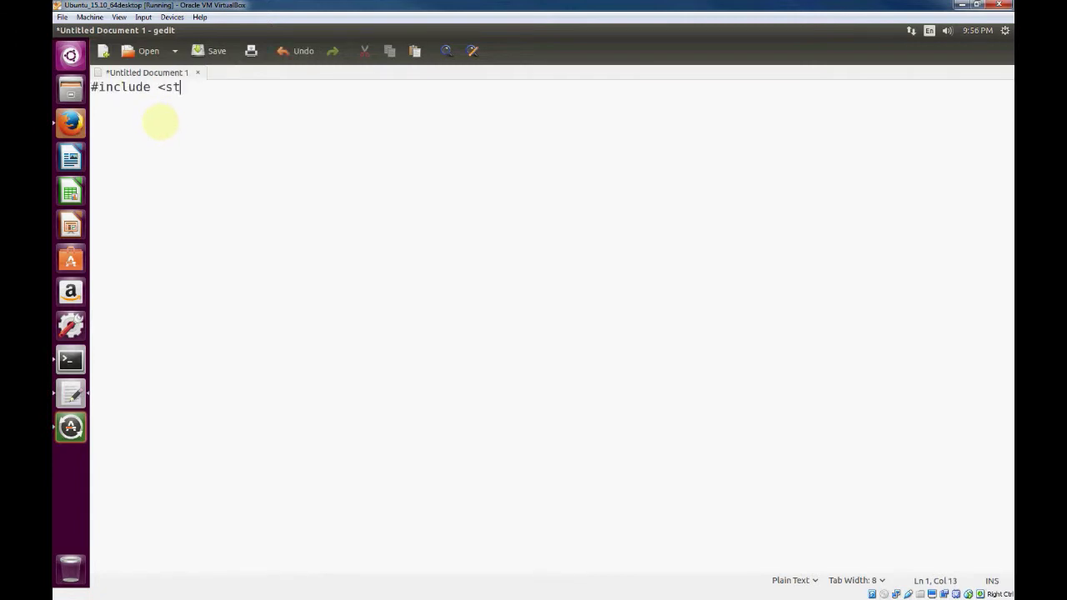
type("io")
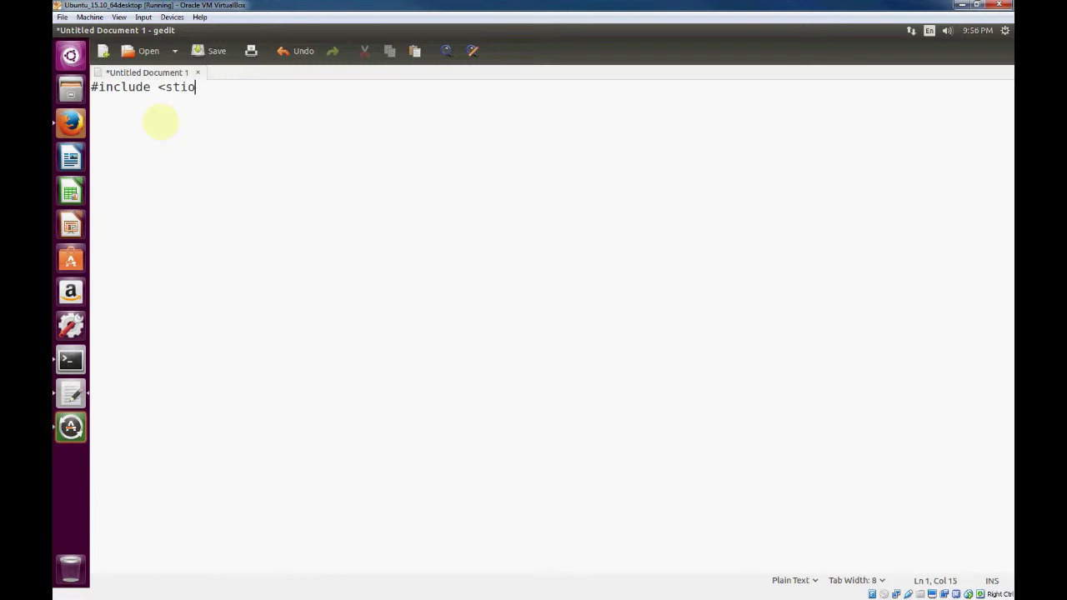
key("BackSpace")
type("int")
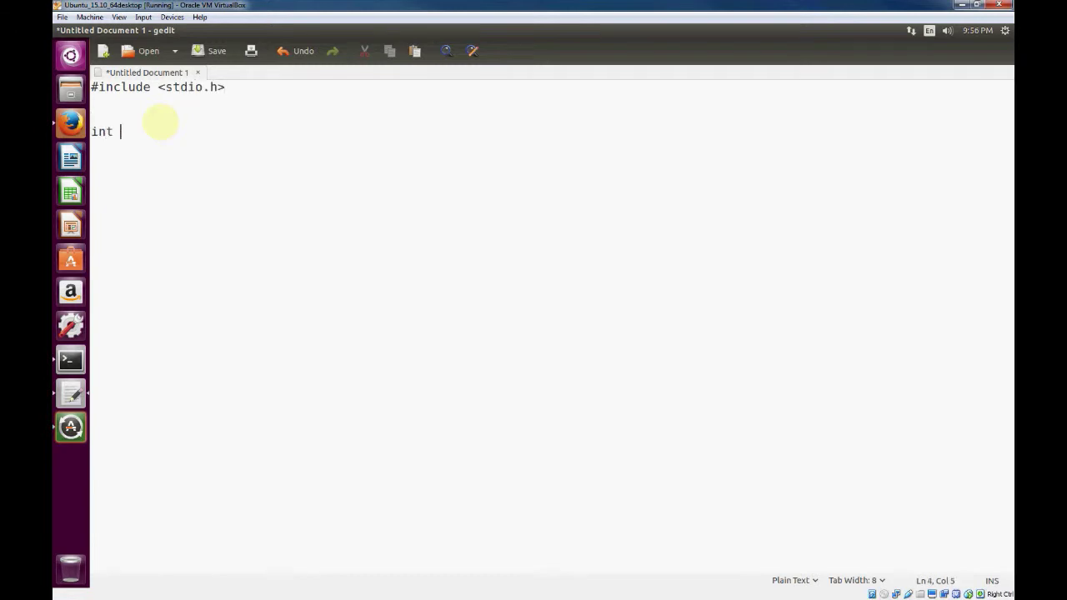
type("main(){")
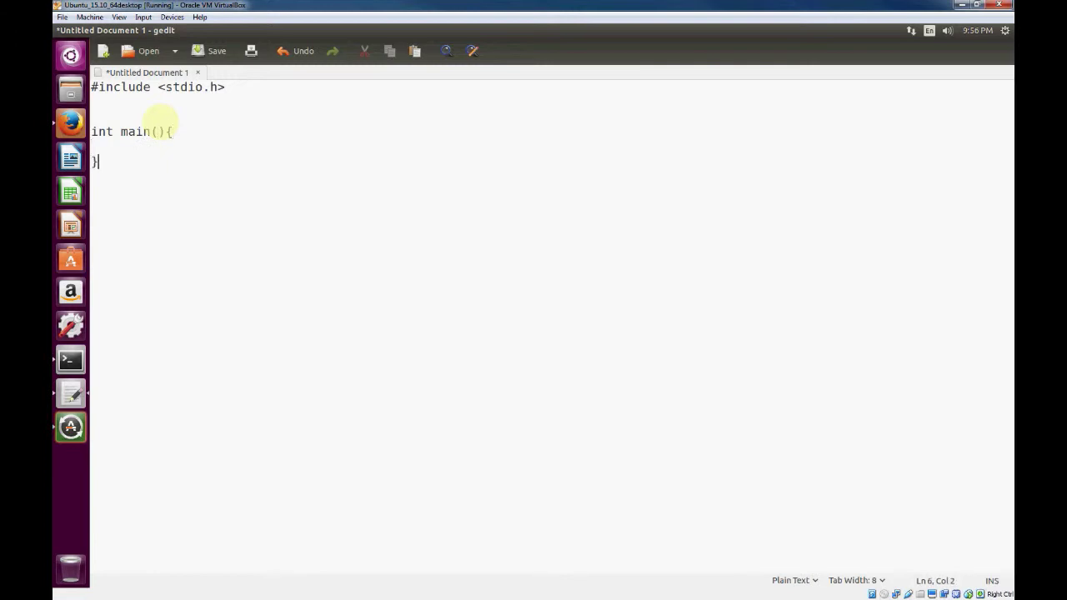
type("return 0;")
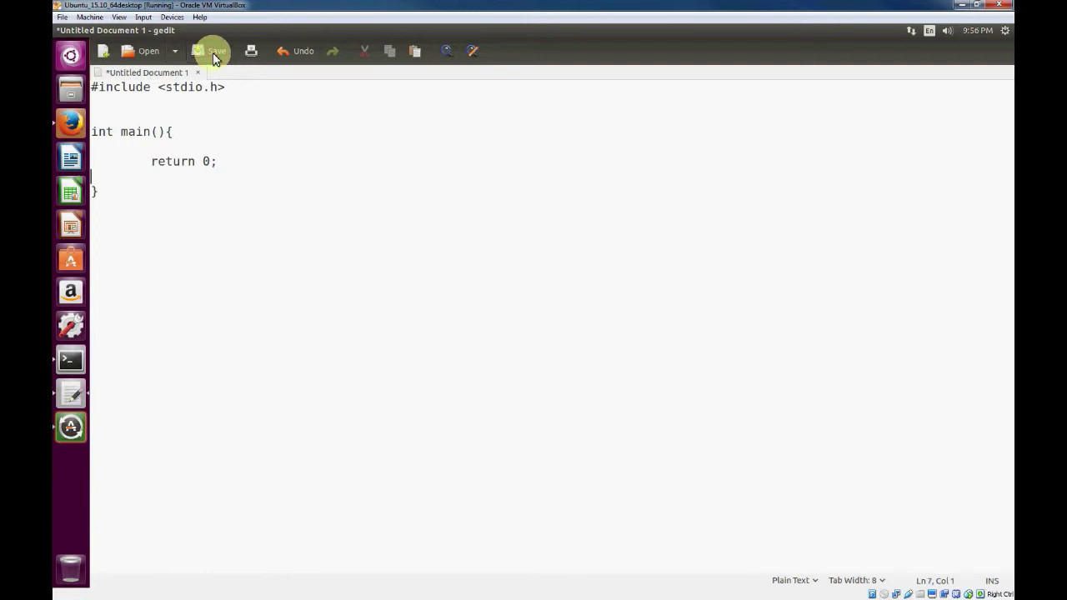
Save as expression.c in ~/ctest and declare int num1 = 10, num2 = 3 in main.
left_click(211, 51)
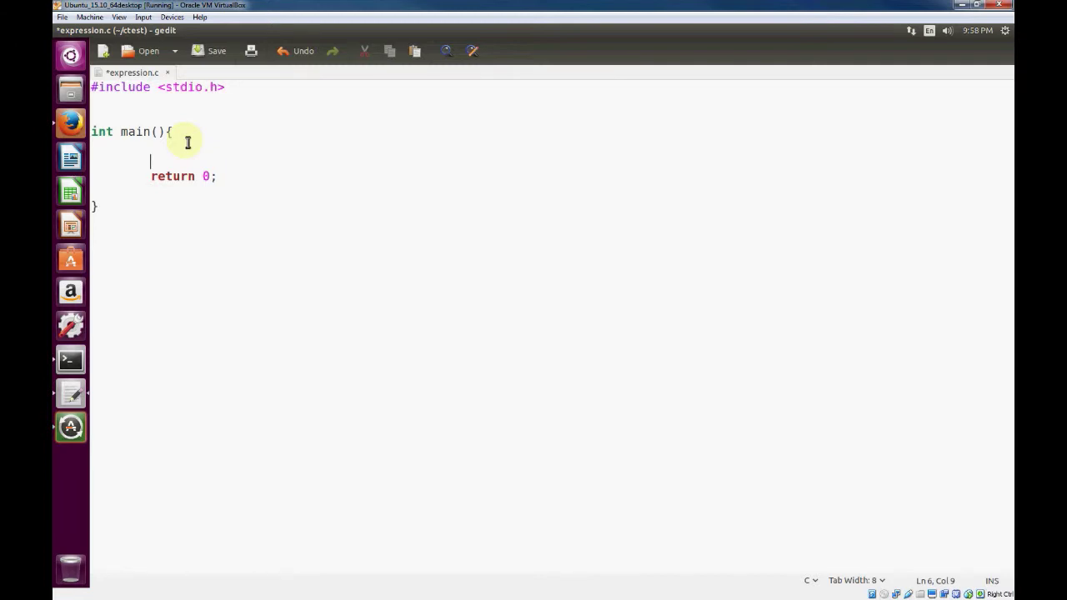
type("int")
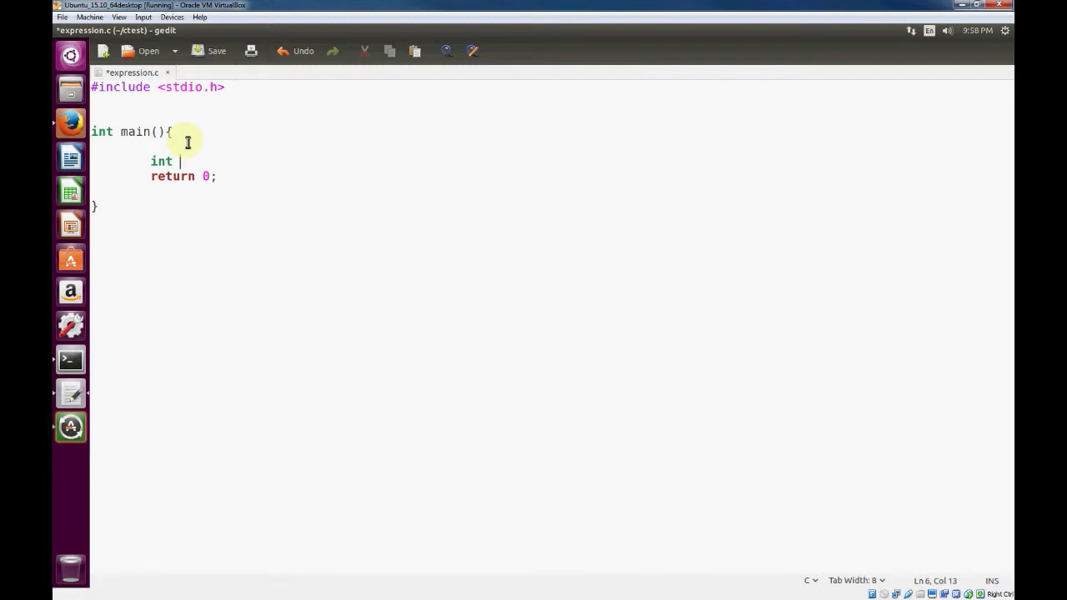
type("num1 =")
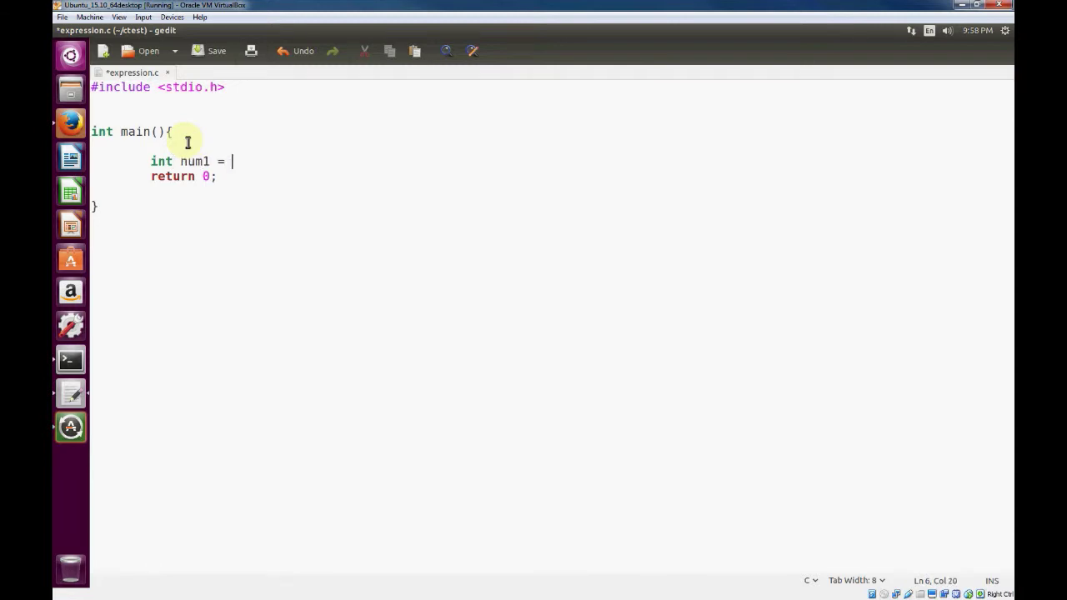
type("10,")
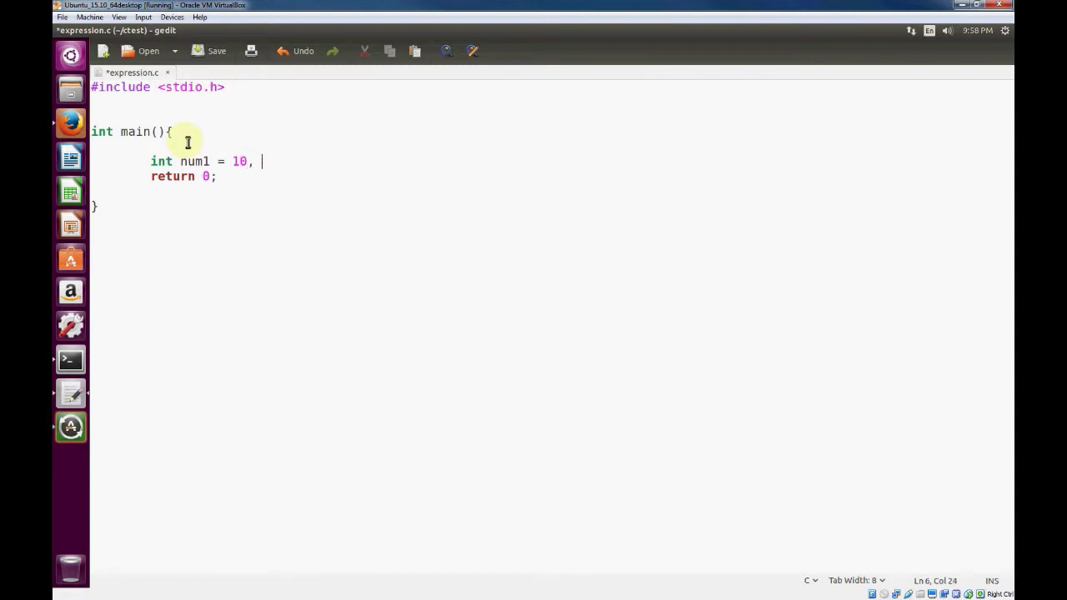
type("num2 = 3;")
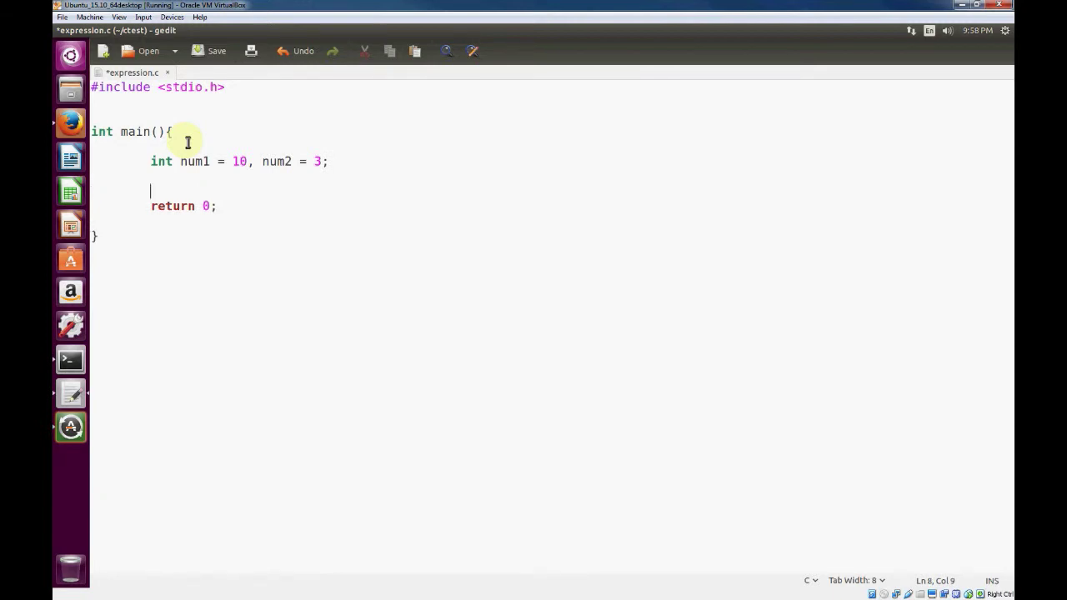
Declare int sum = num1 + num2, correcting the num typo to num1.
type("int")
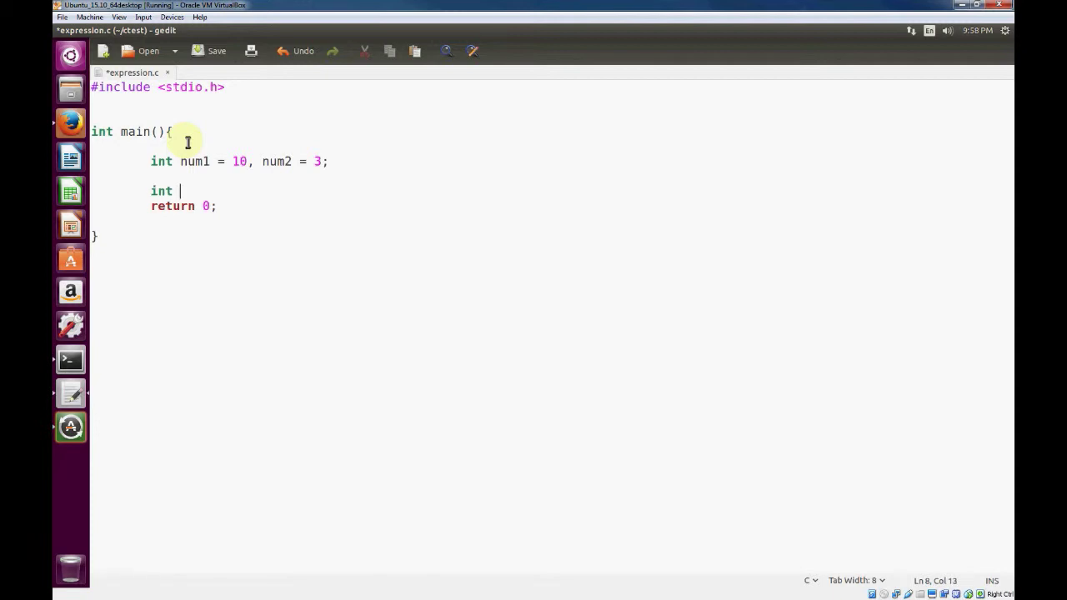
type("sum")
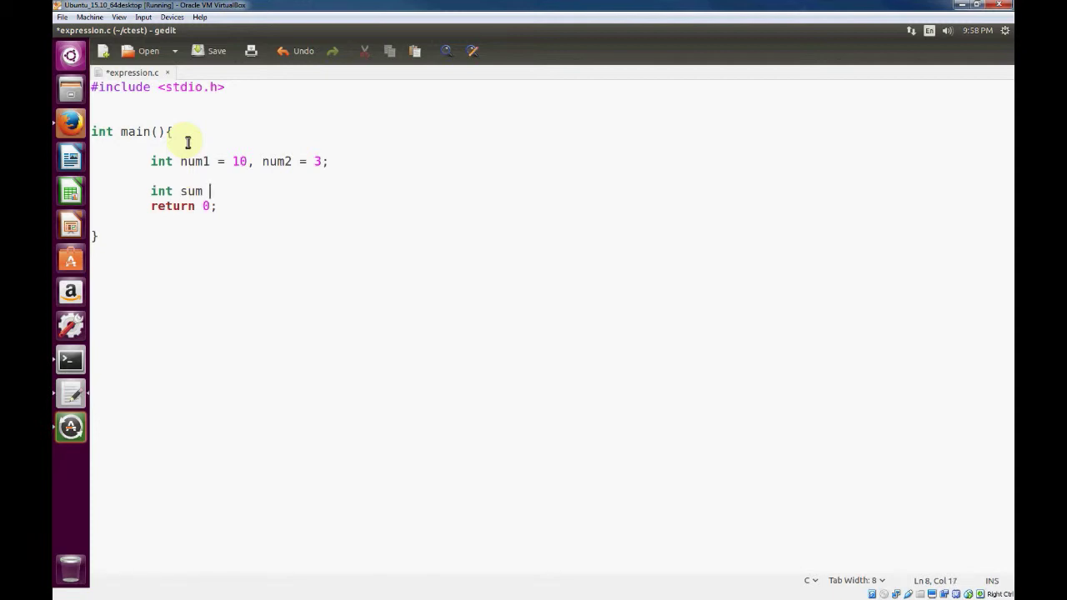
type("=")
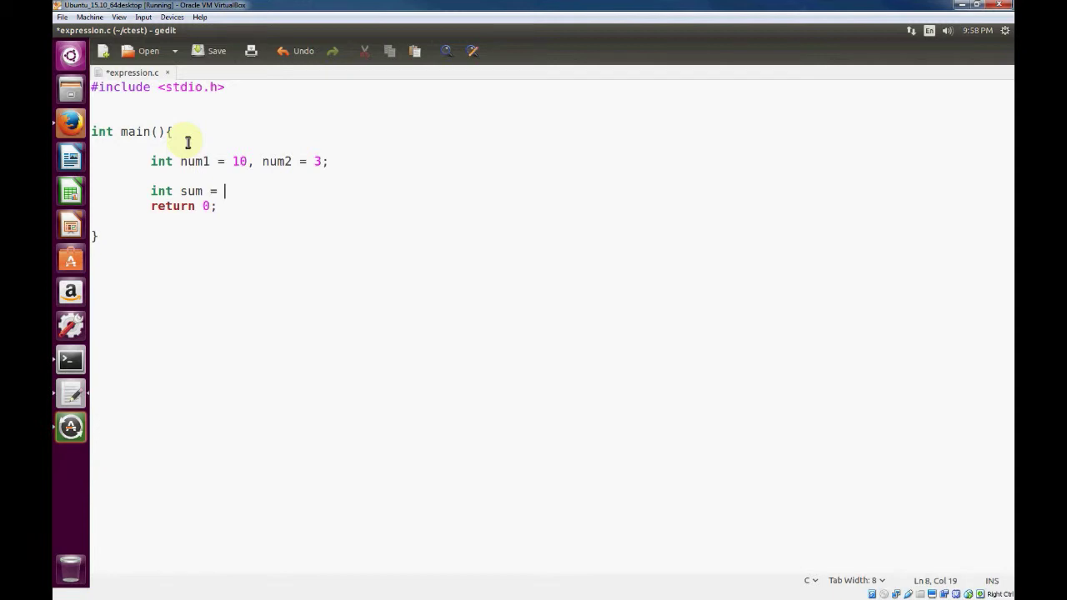
type("num +")
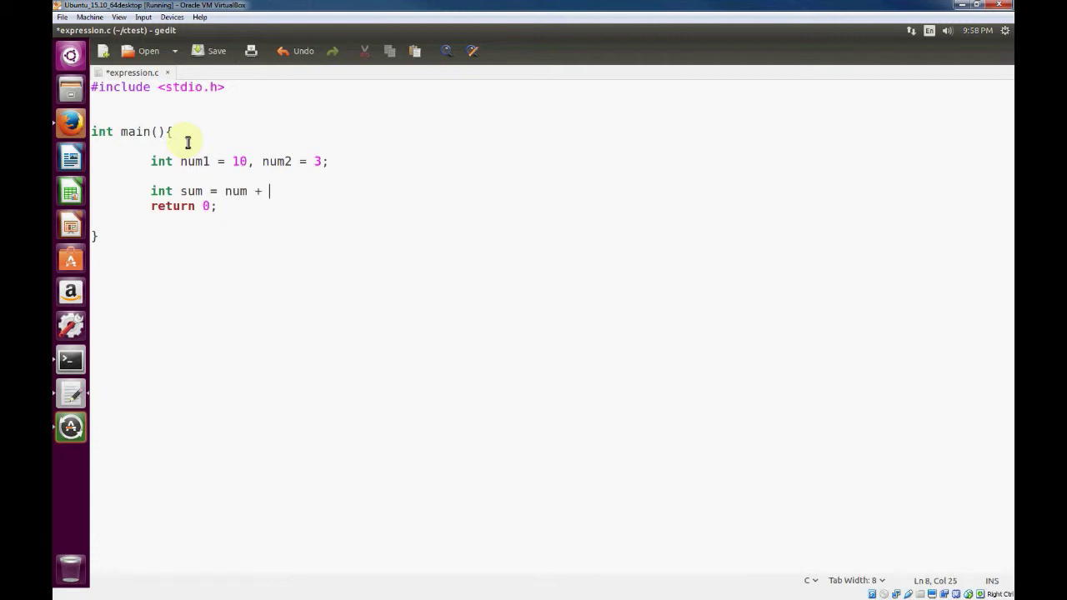
type("num2;")
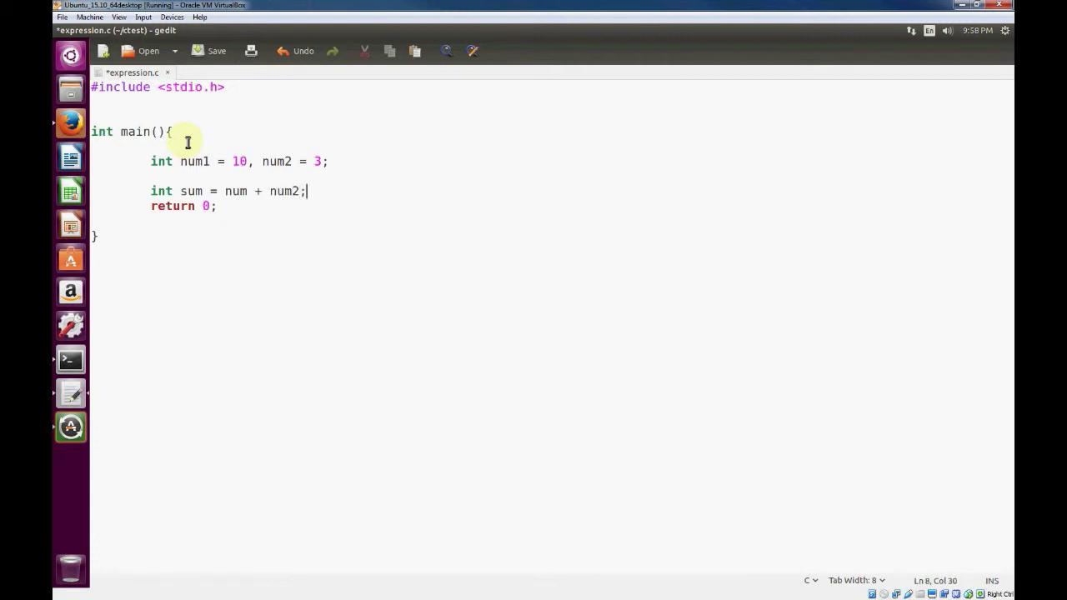
type("1")
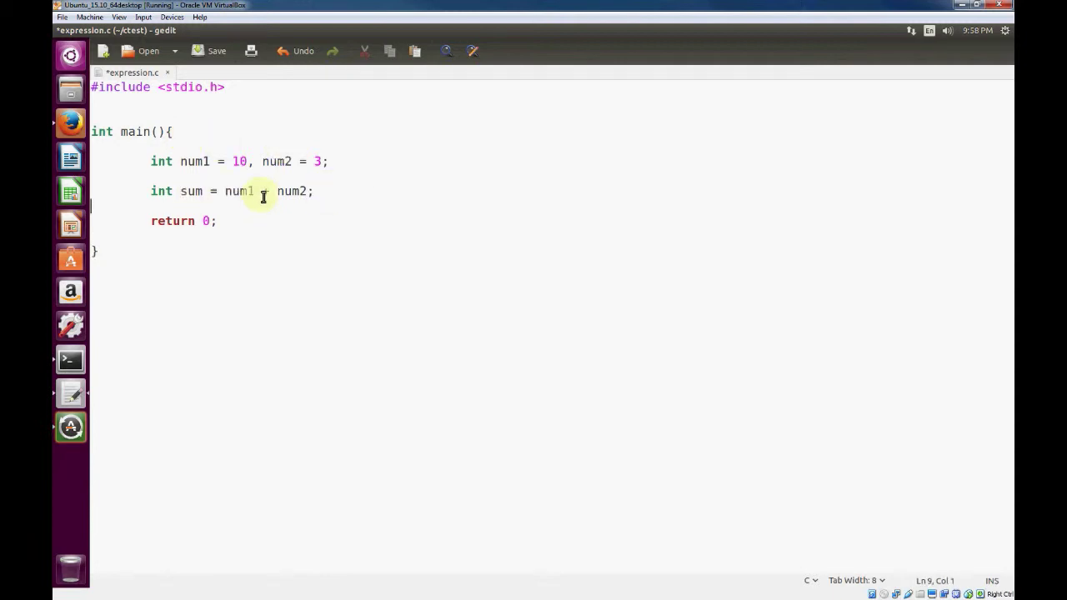
Add printf("Sum = %d\n", sum); to main and save expression.c.
type("+")
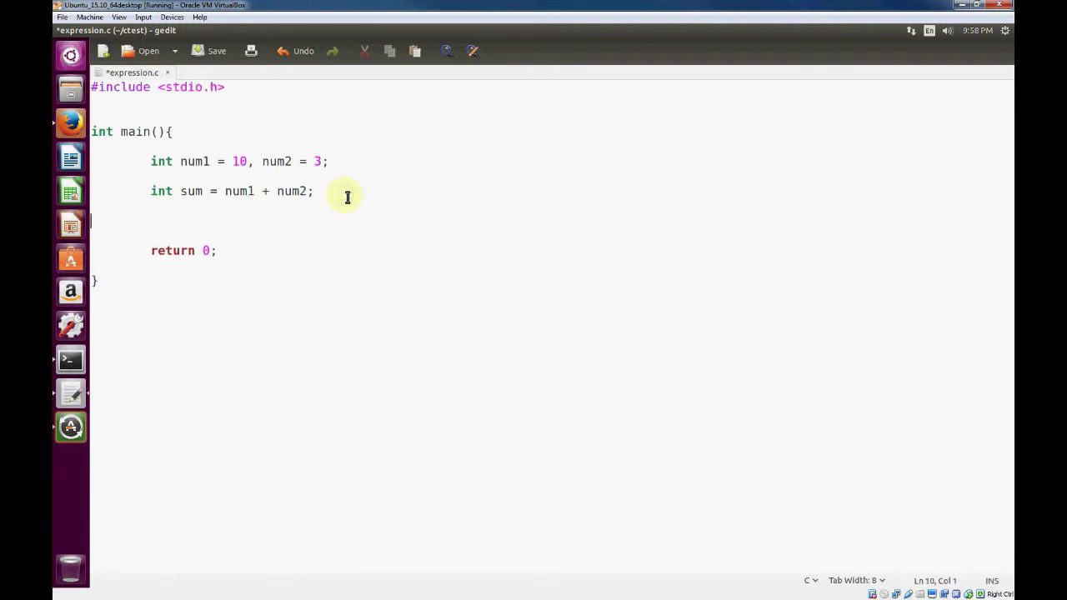
type("printf(\"Su")
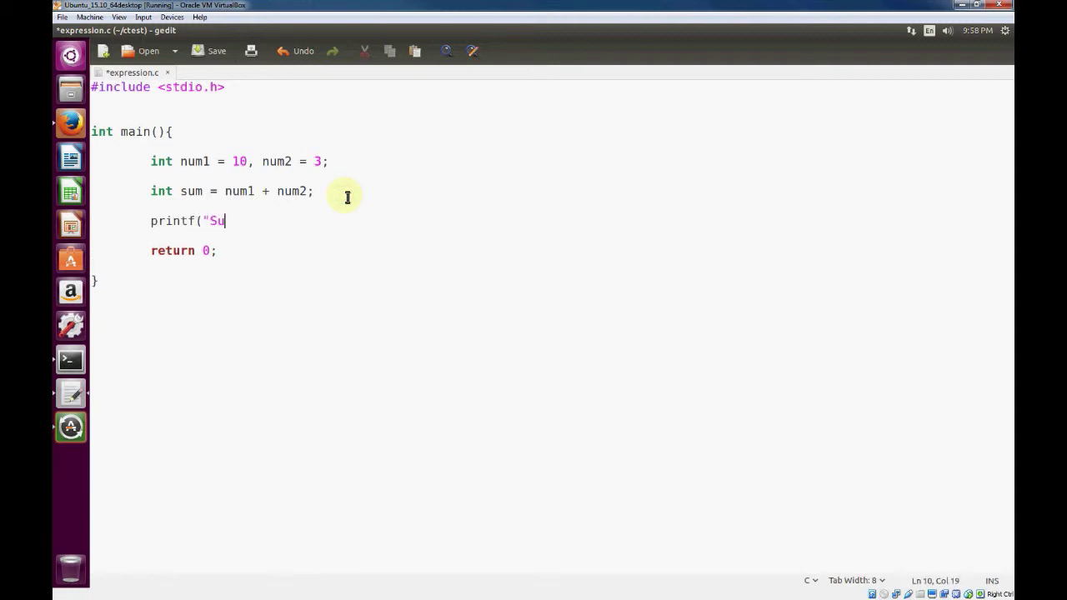
type("m = %")
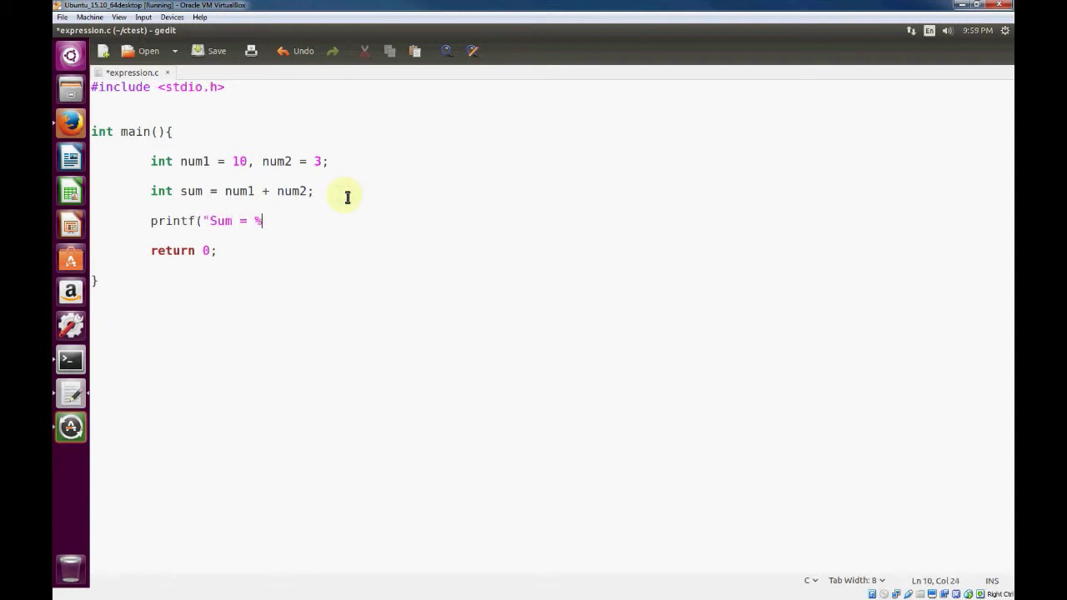
type("d\\n\", sum")
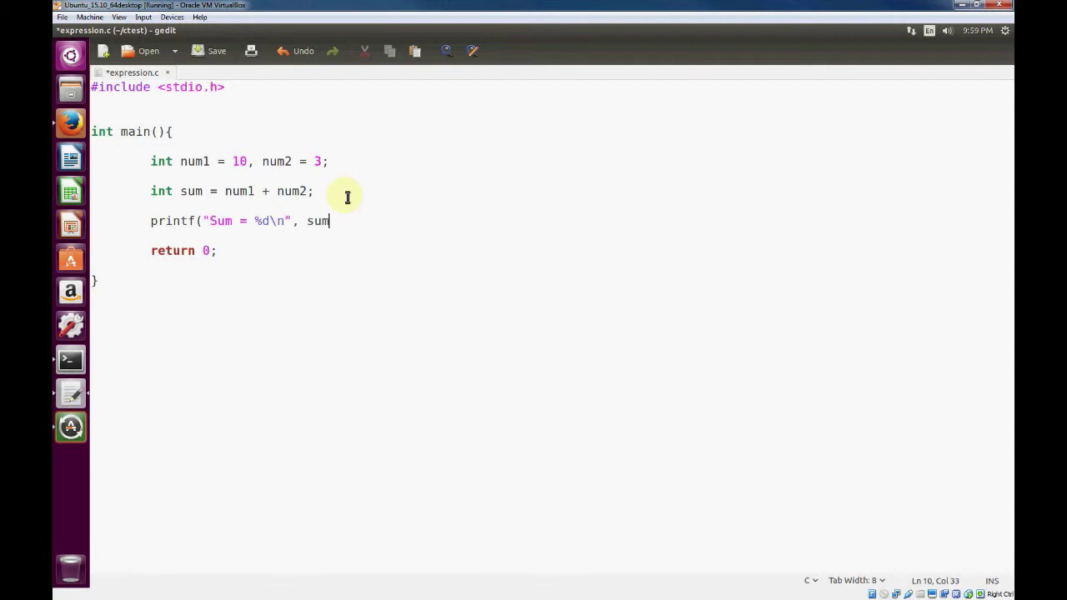
type(");")
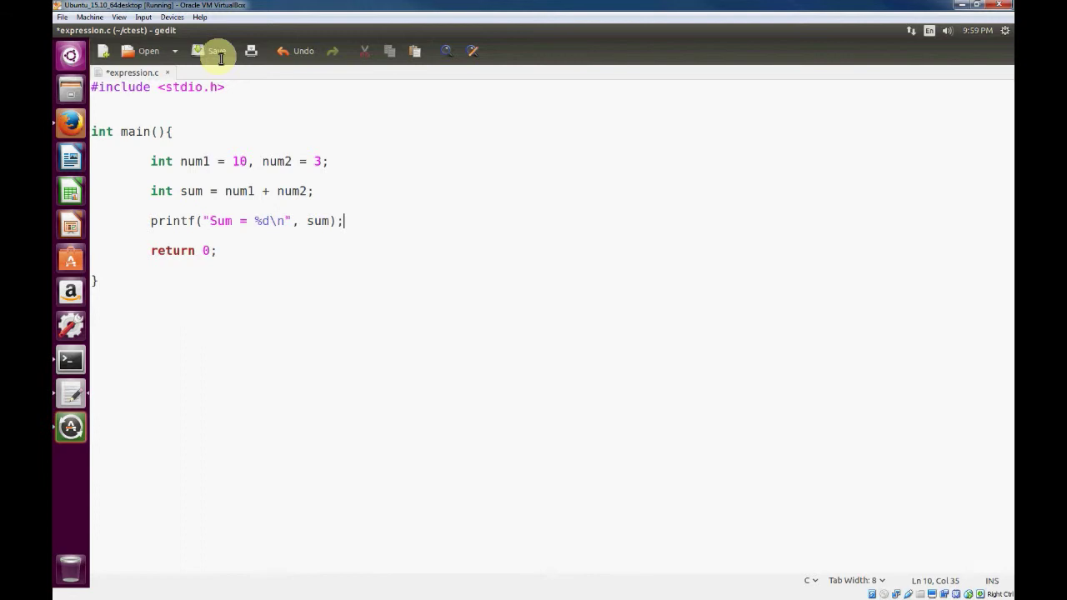
left_click(213, 51)
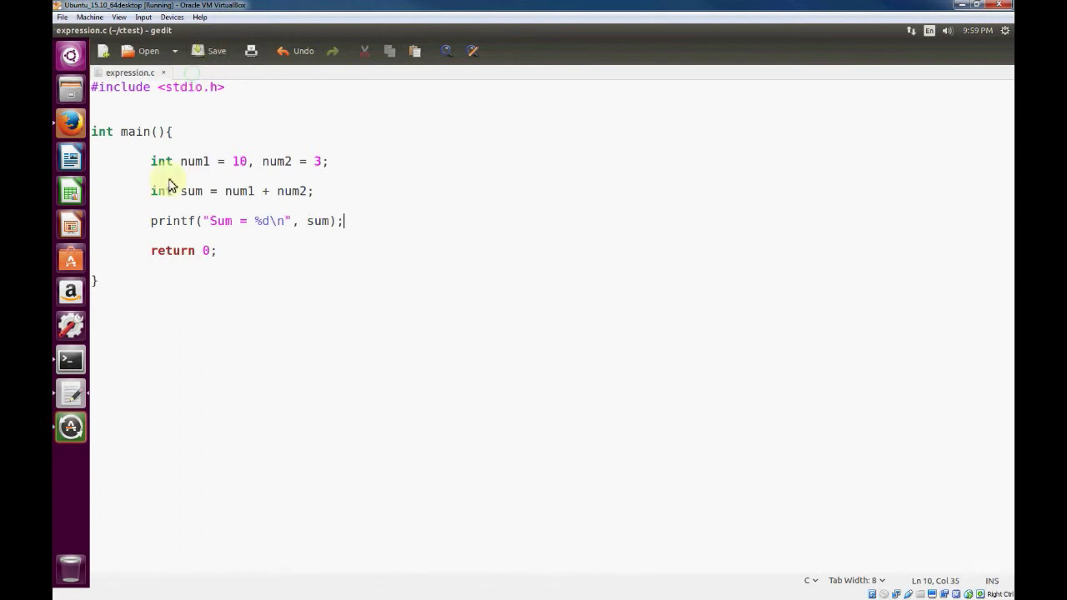
mouse_move(133, 325)
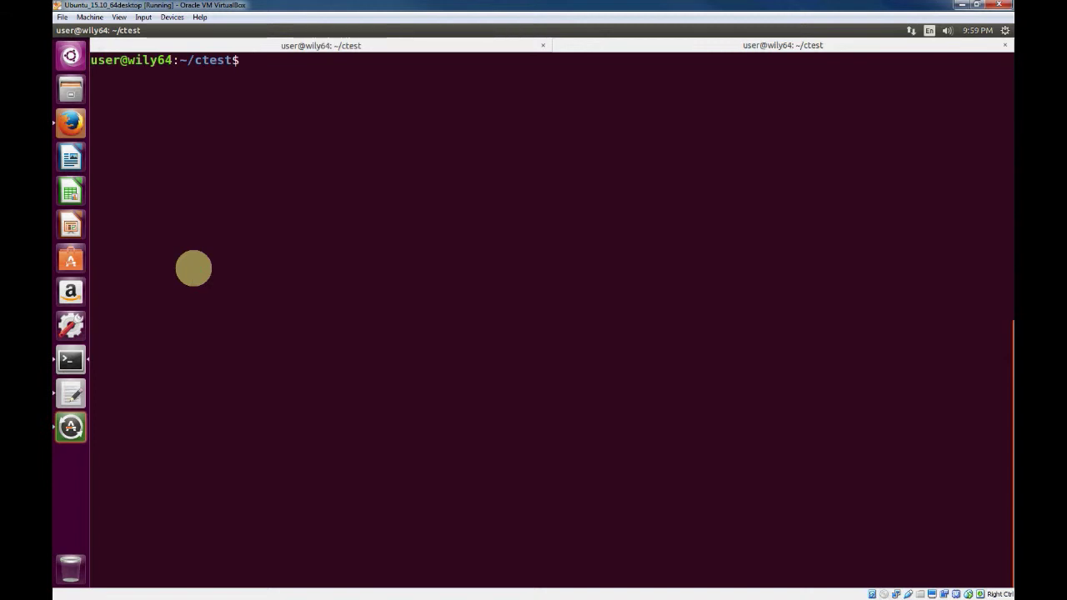
List the folder and compile with gcc -o exp expression.c.
type("ls")
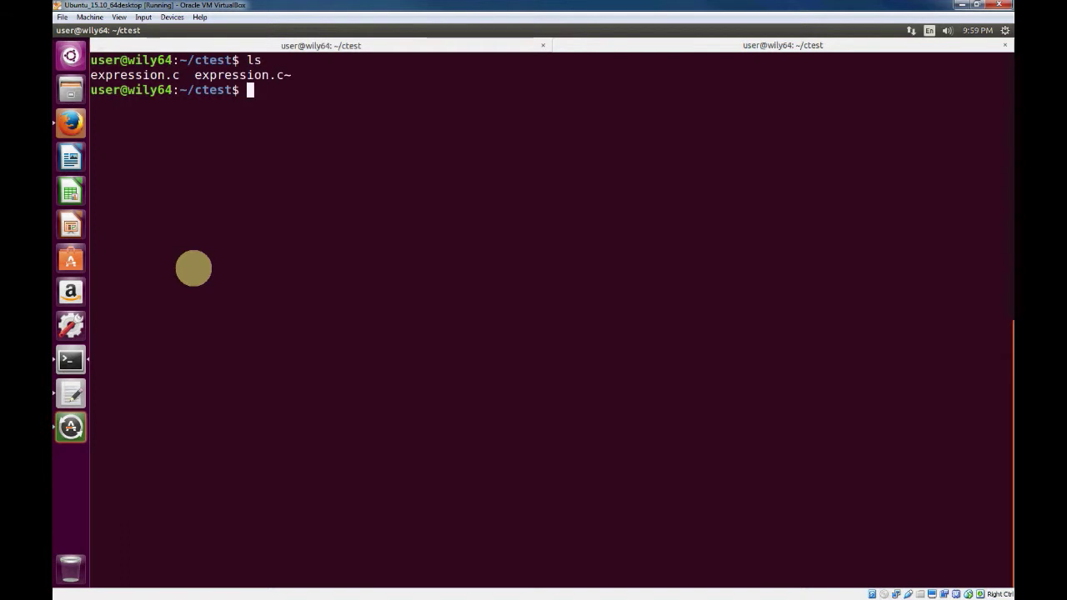
type("gcc -o")
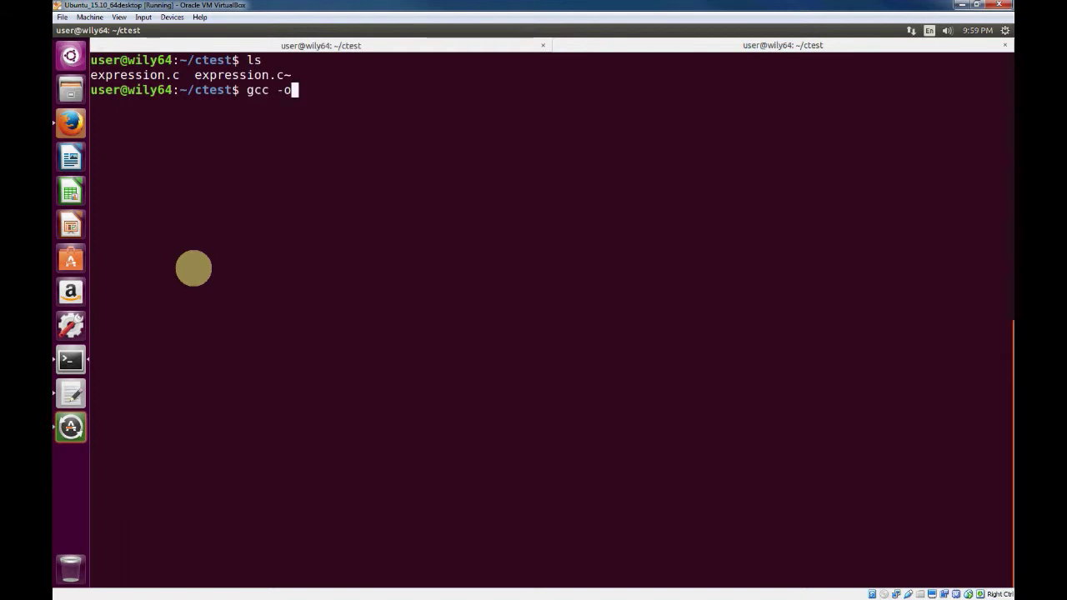
type("exp")
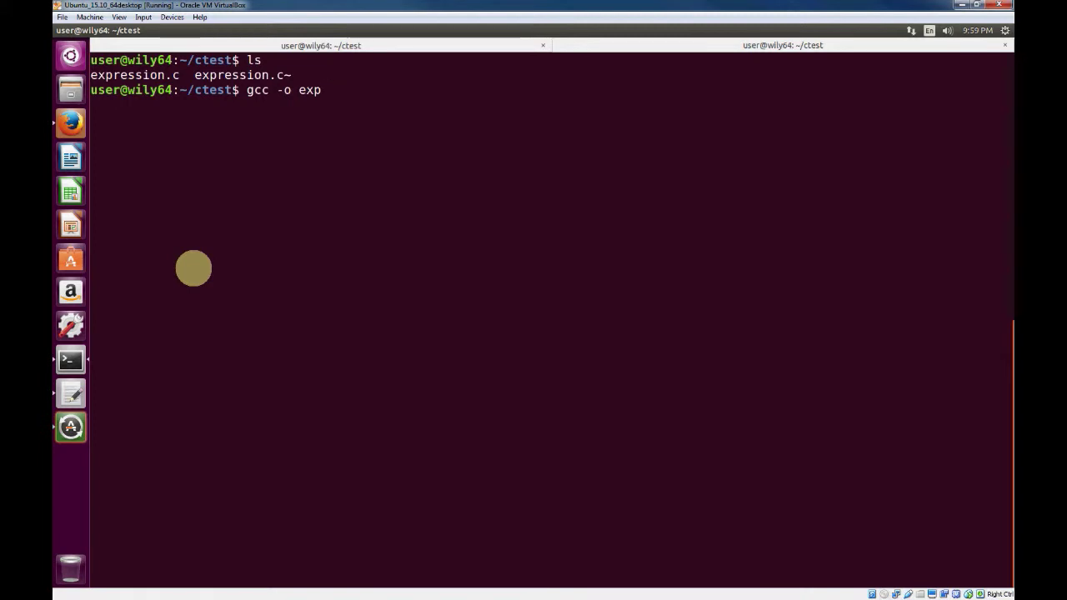
type("expression.c")
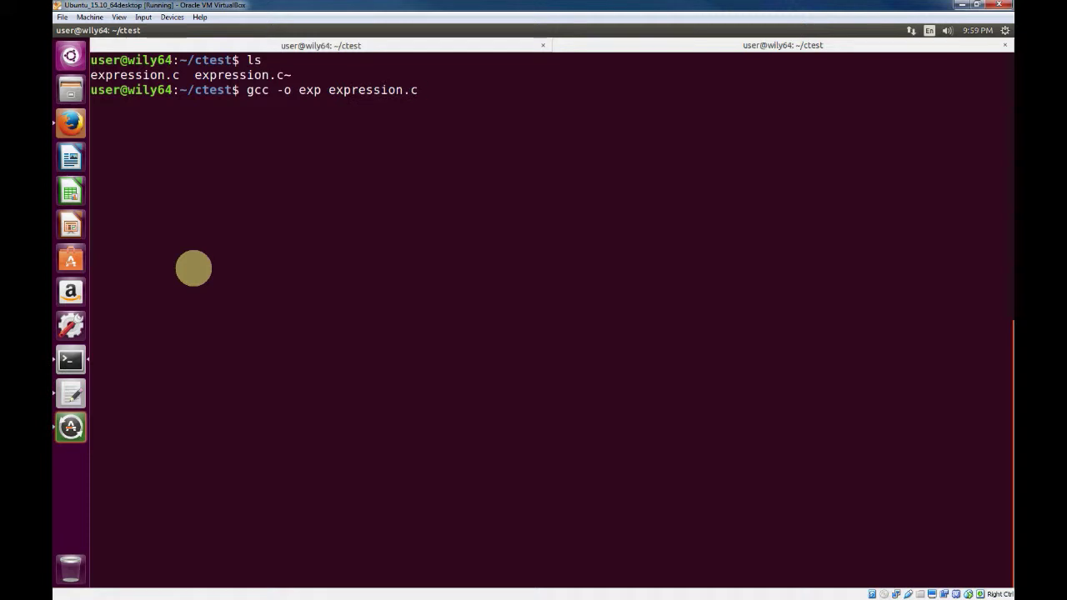
Confirm exp exists with ls and run ./exp.
type("ls")
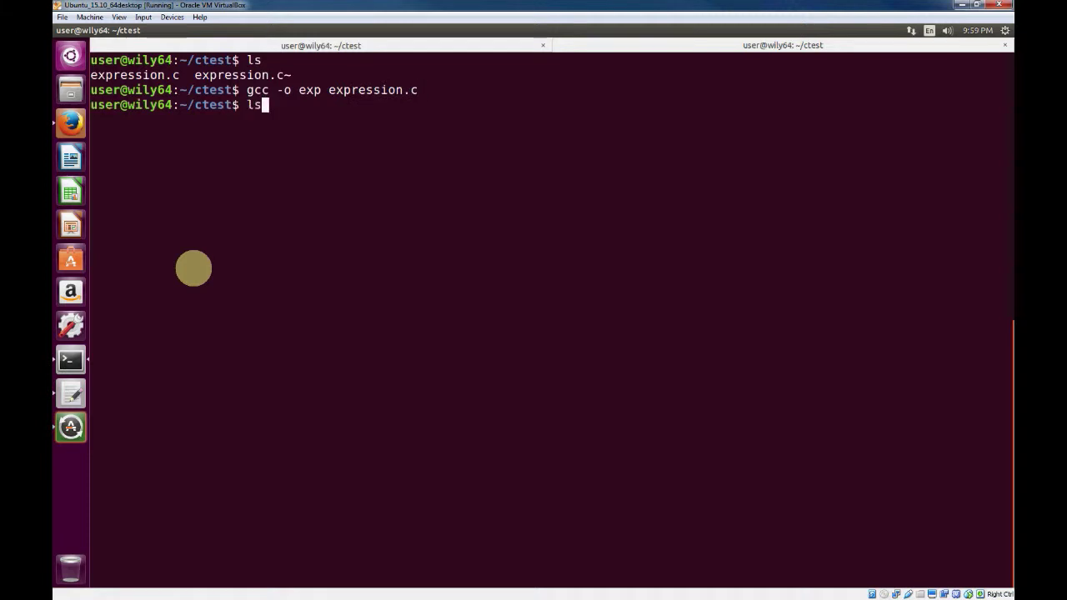
type("./exp")
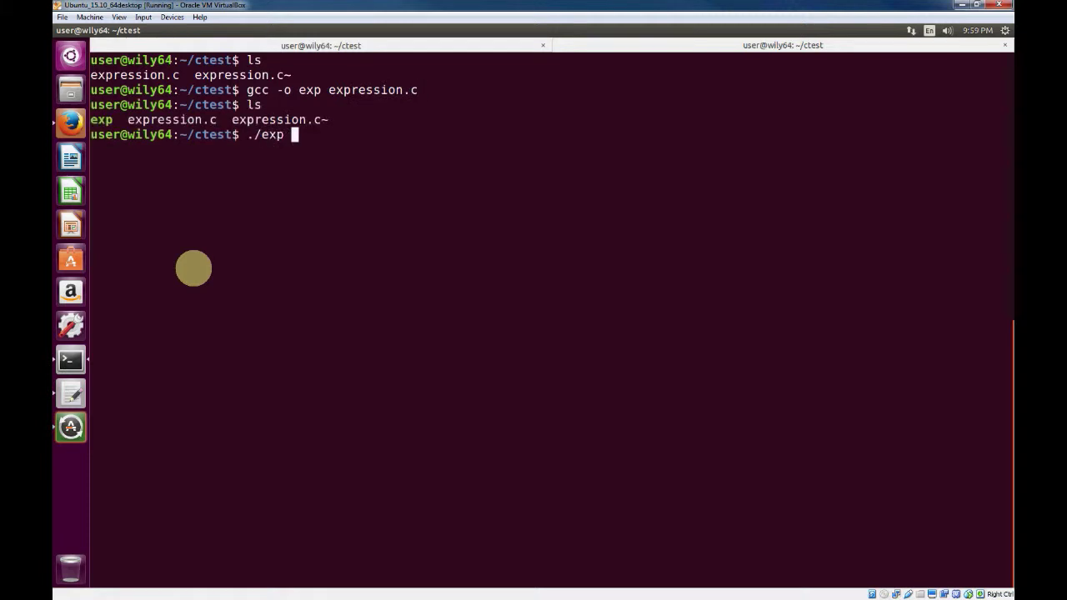
key("Return")
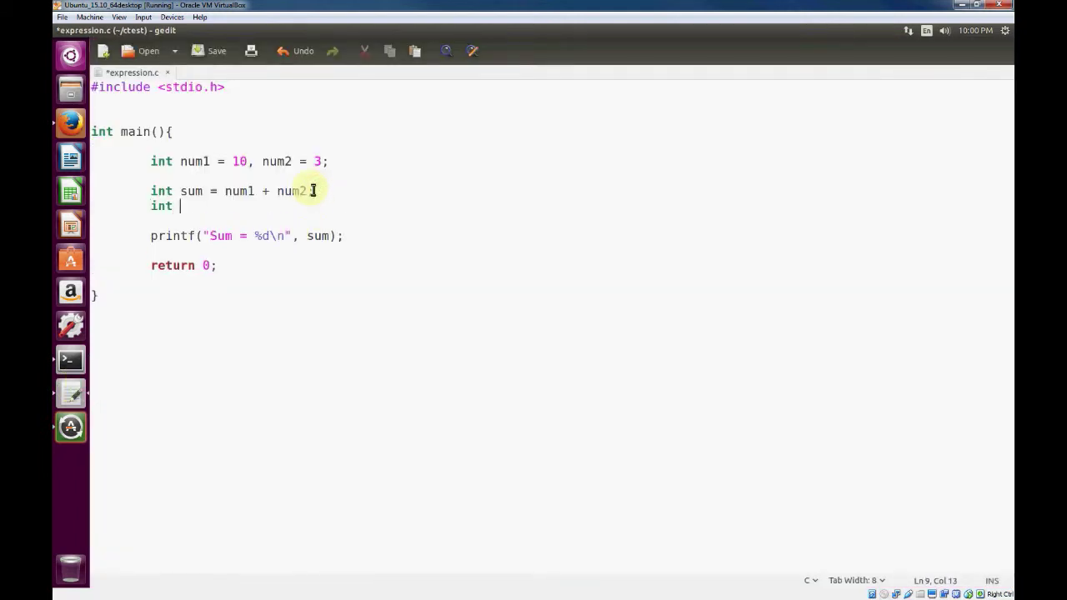
Declare int difference = num1 - num; below the sum line.
type("diffe")
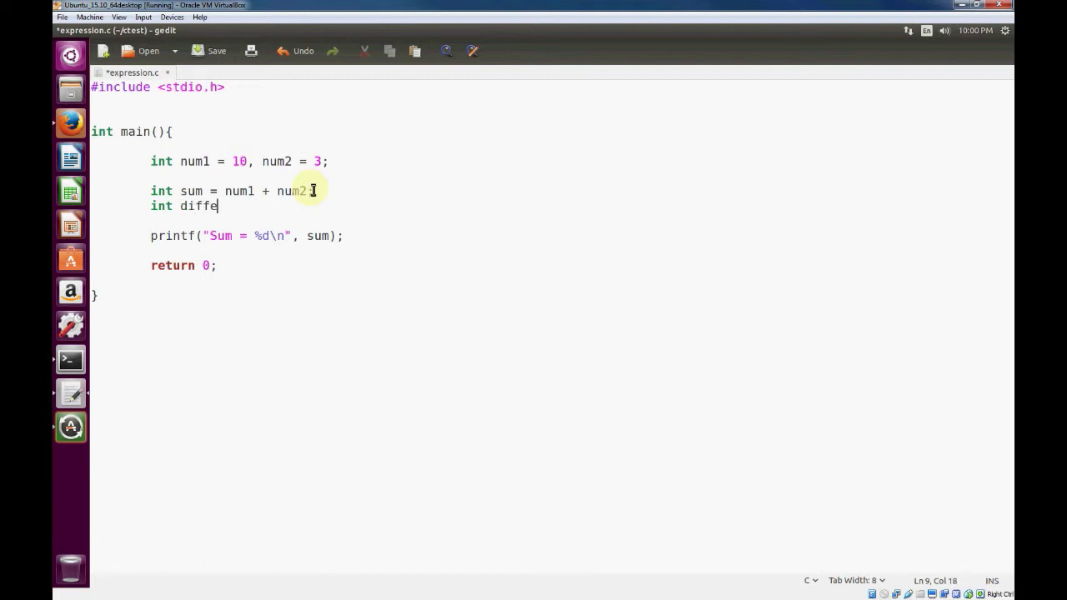
type("rence =")
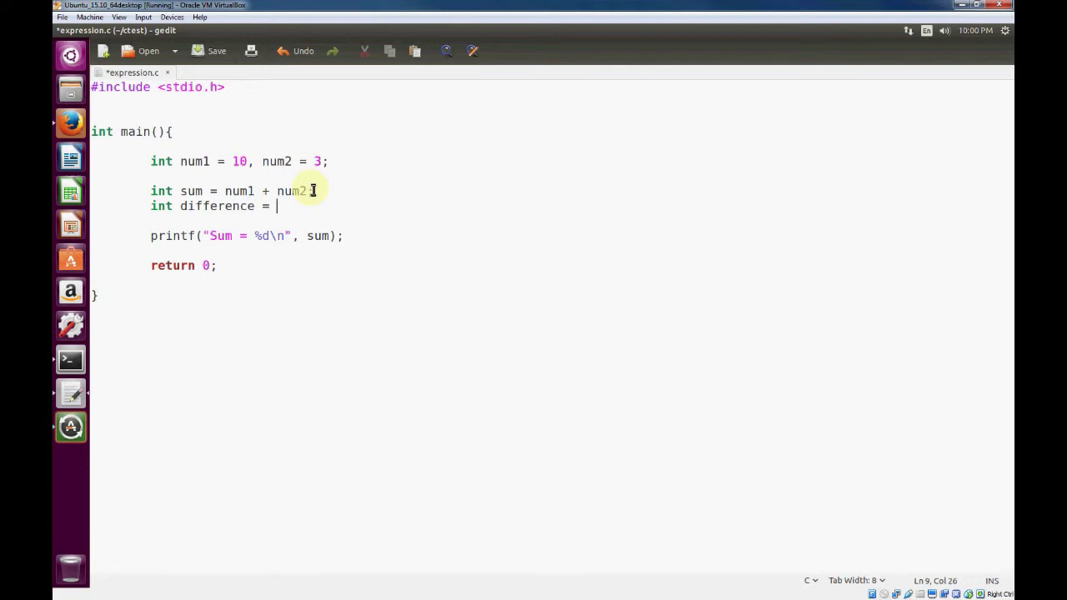
type("num1")
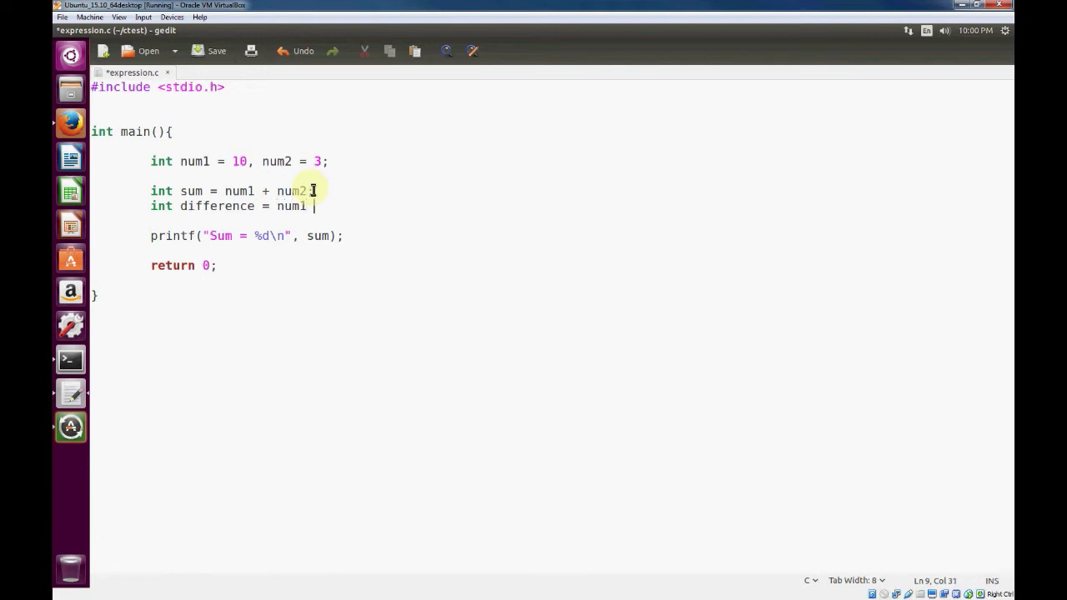
type("-")
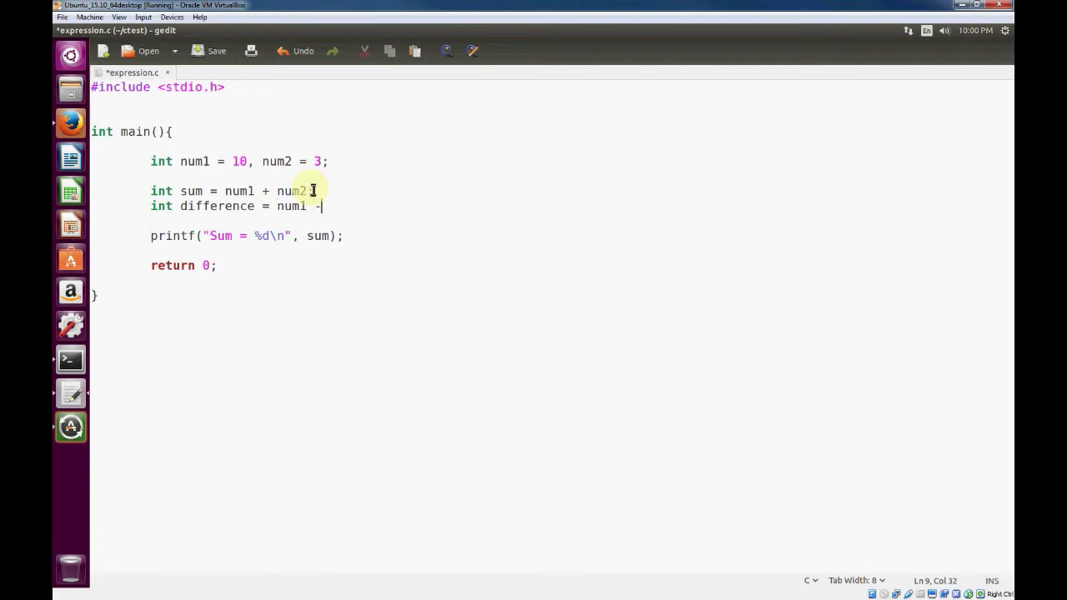
type("num;")
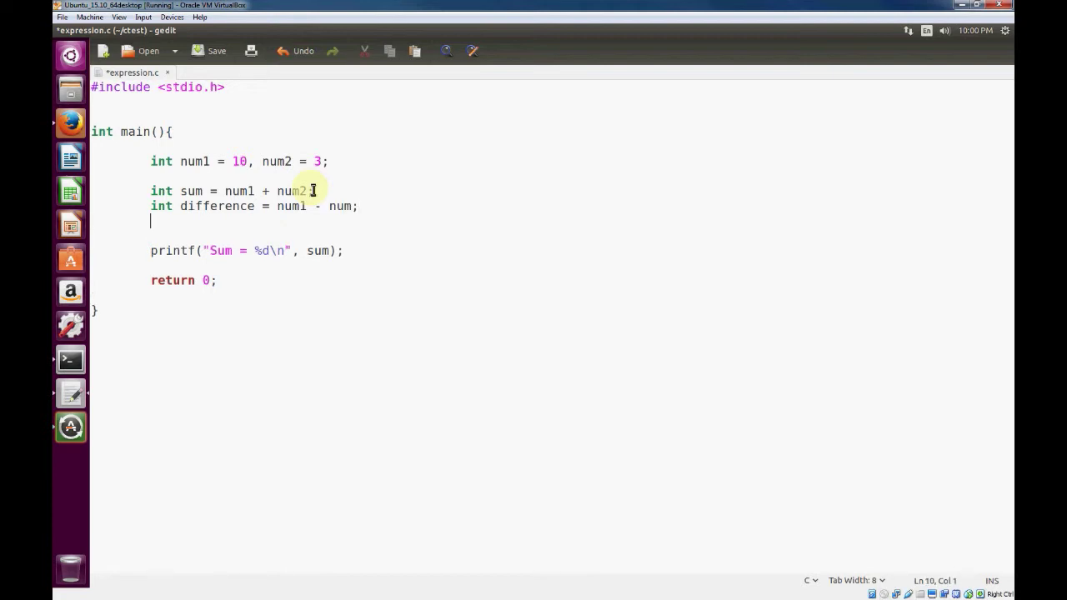
Declare int product = num1 * num2; and int quotient = num1 / num2;.
type("int")
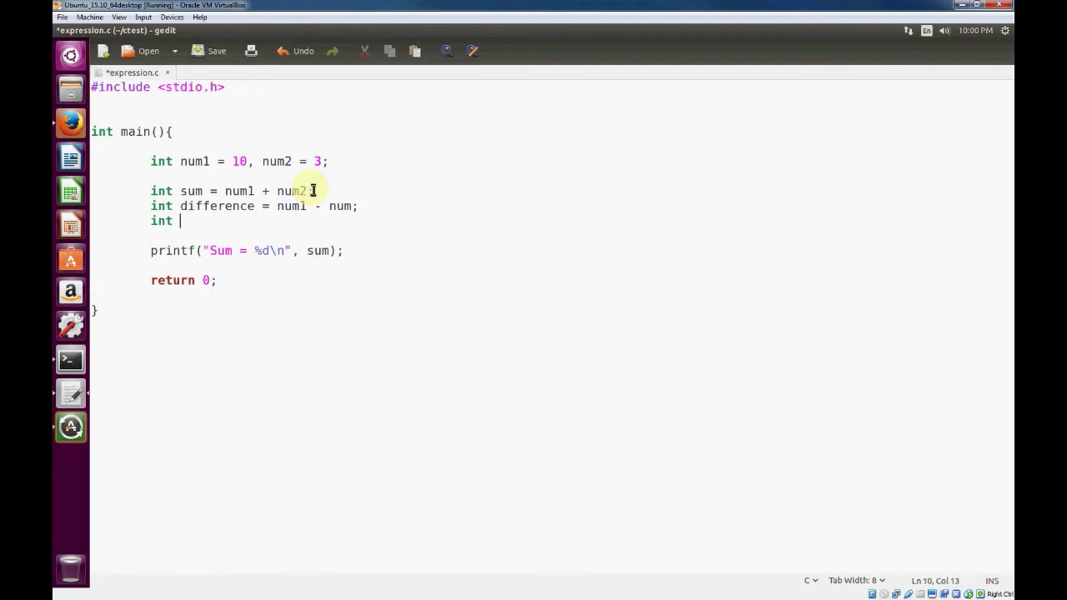
type("product")
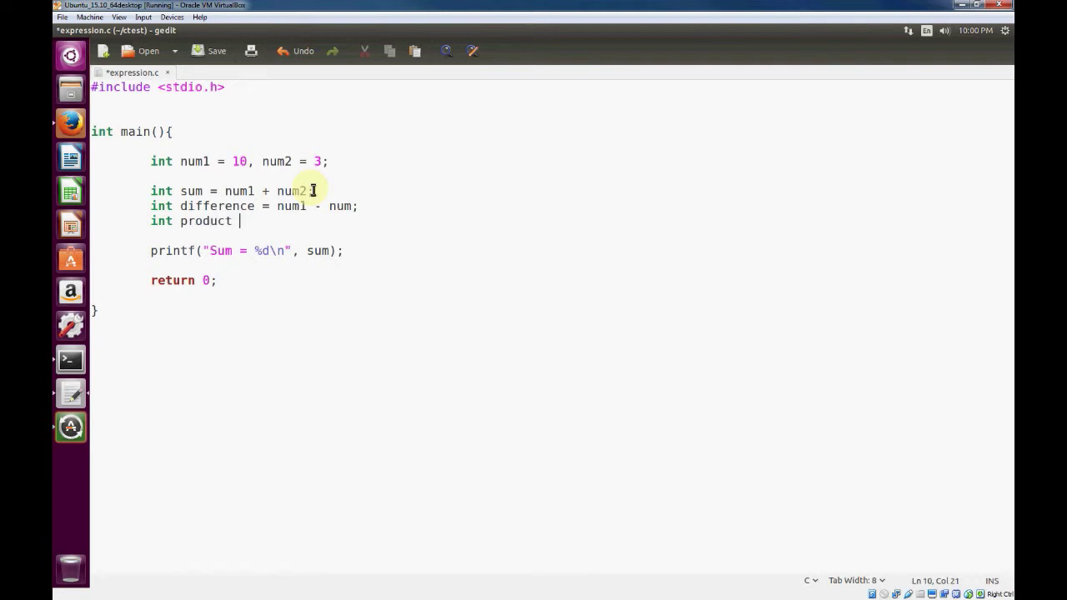
type("= num1")
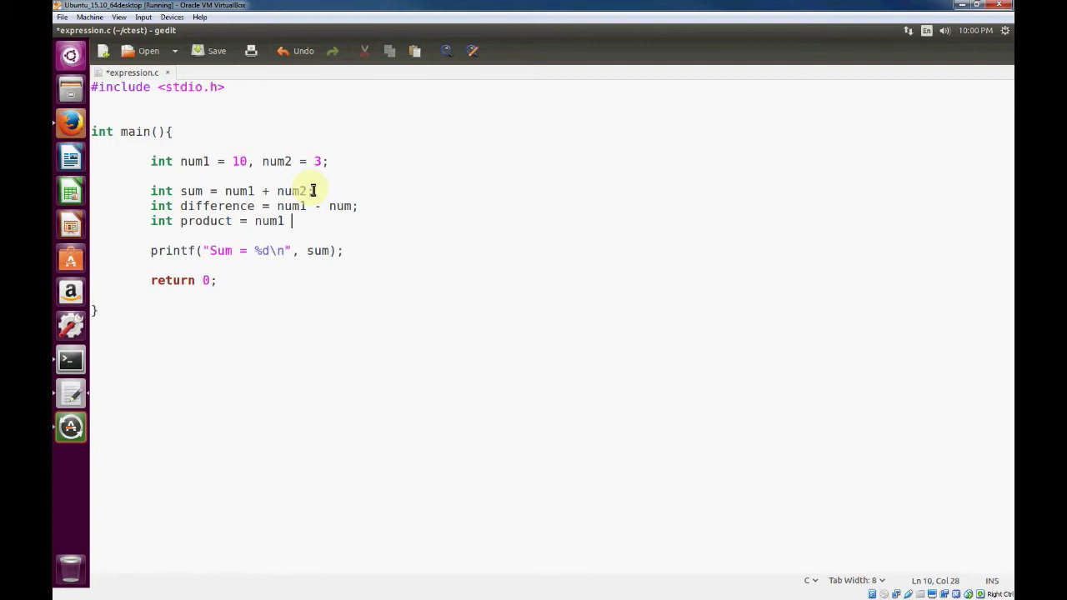
type("*")
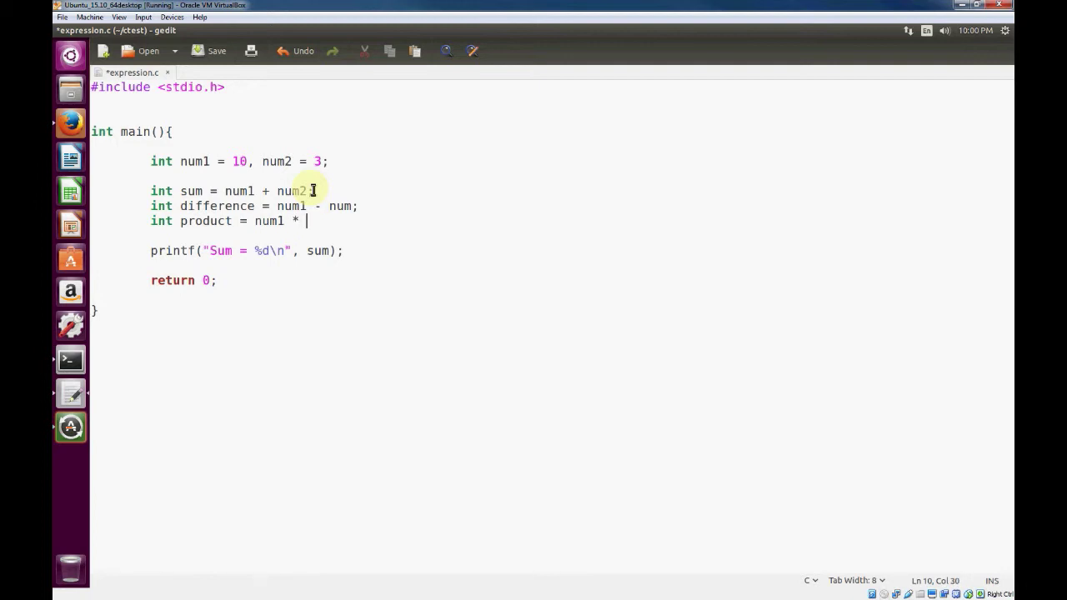
type("num2;")
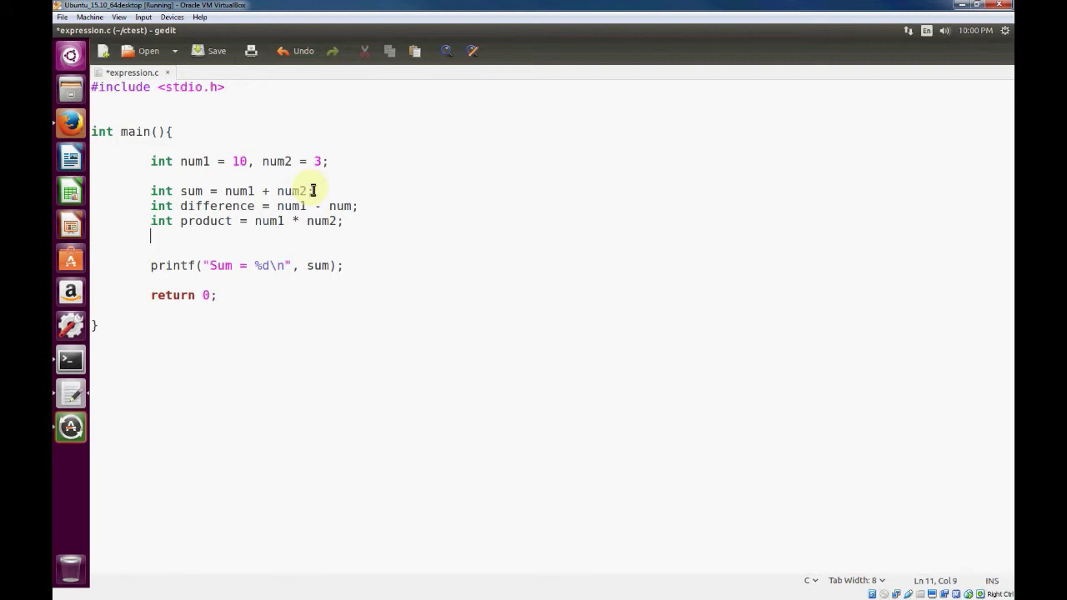
type("in")
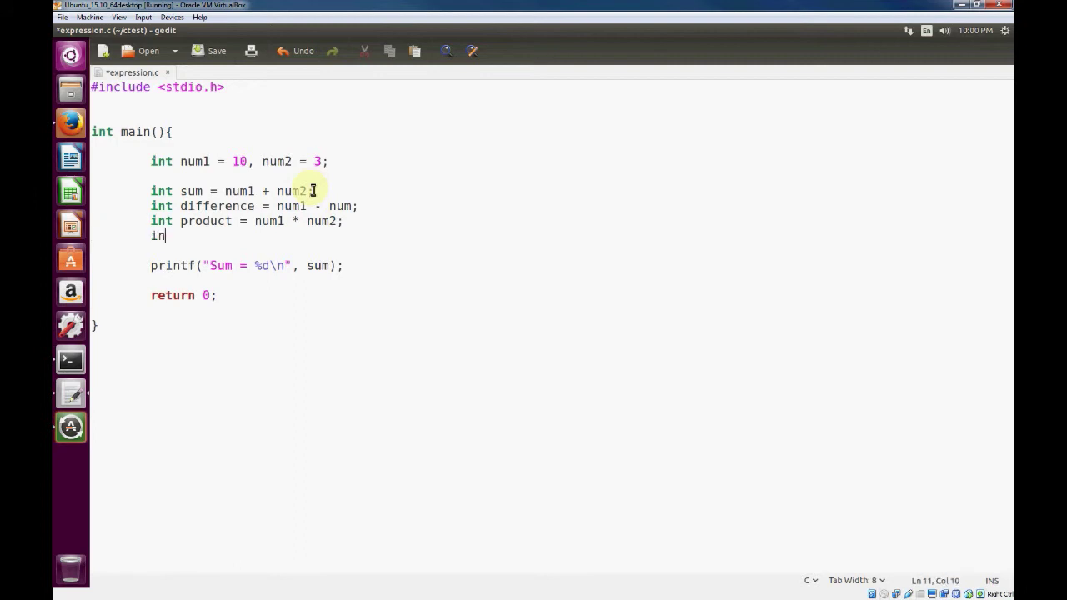
type("t quotient =")
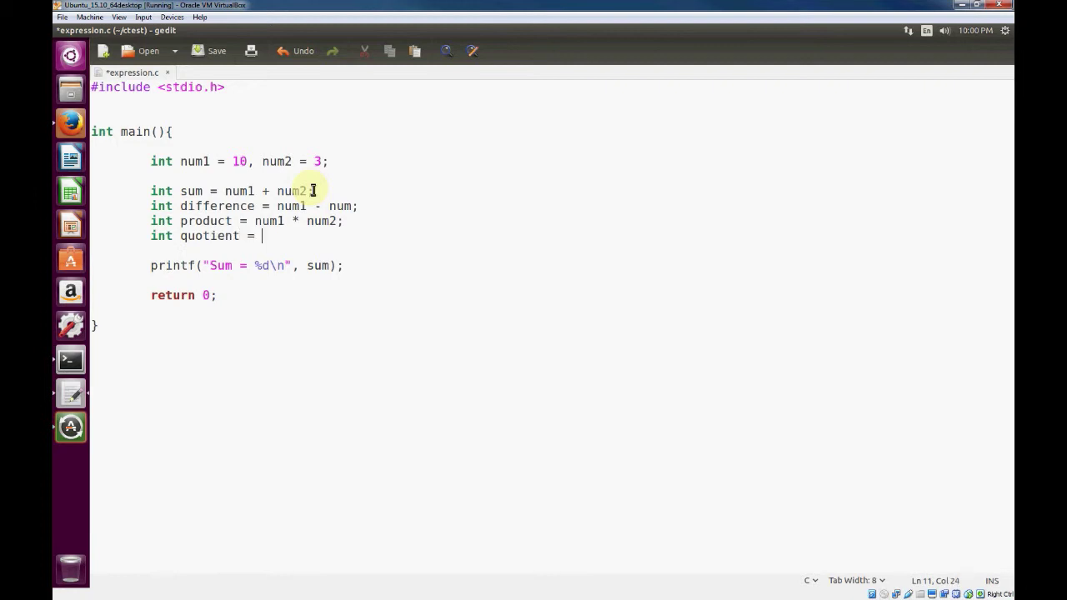
type("num1")
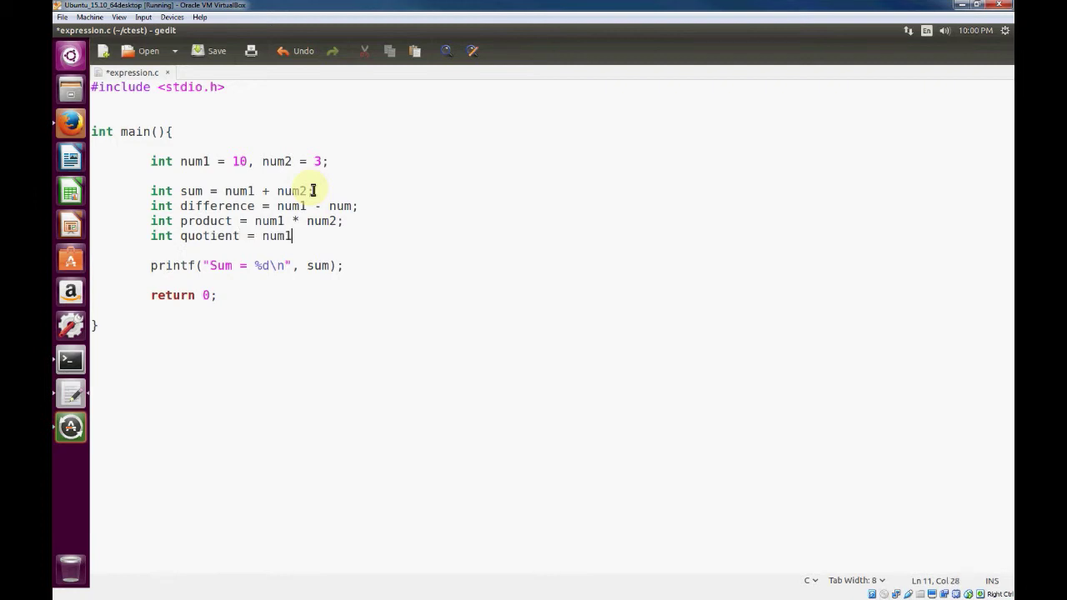
type("/ num2;")
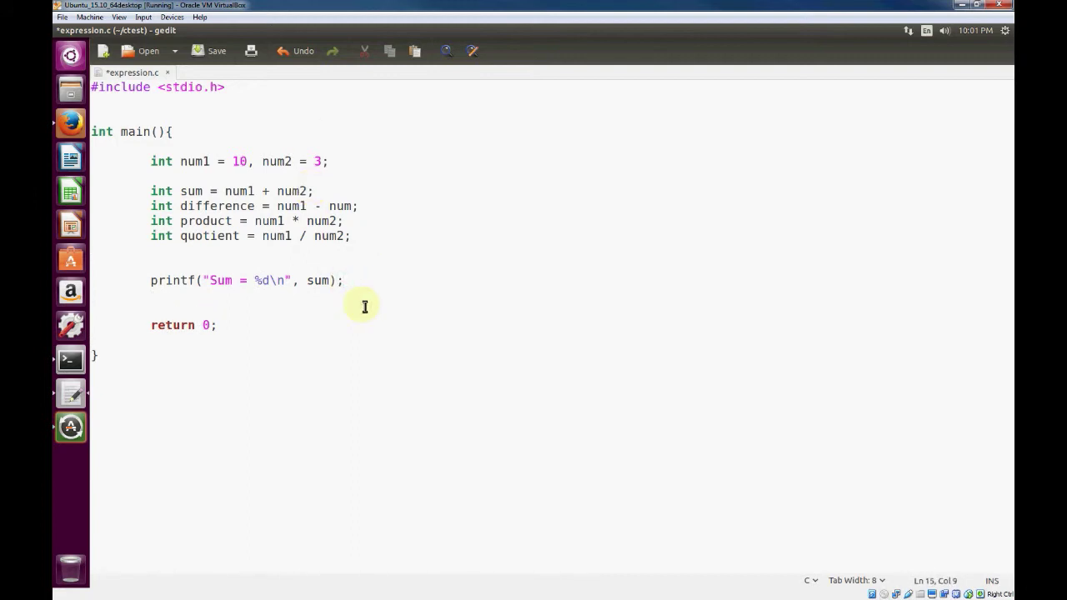
Add printf("Difference = %d\n", difference); after the Sum printf.
type("printf(\"")
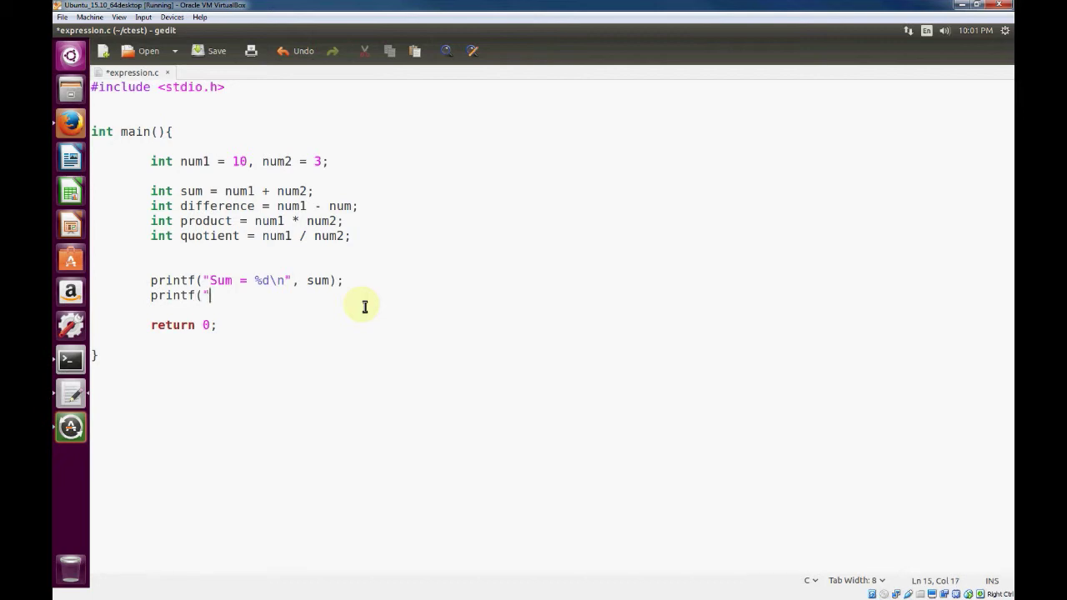
type("Difference = %d")
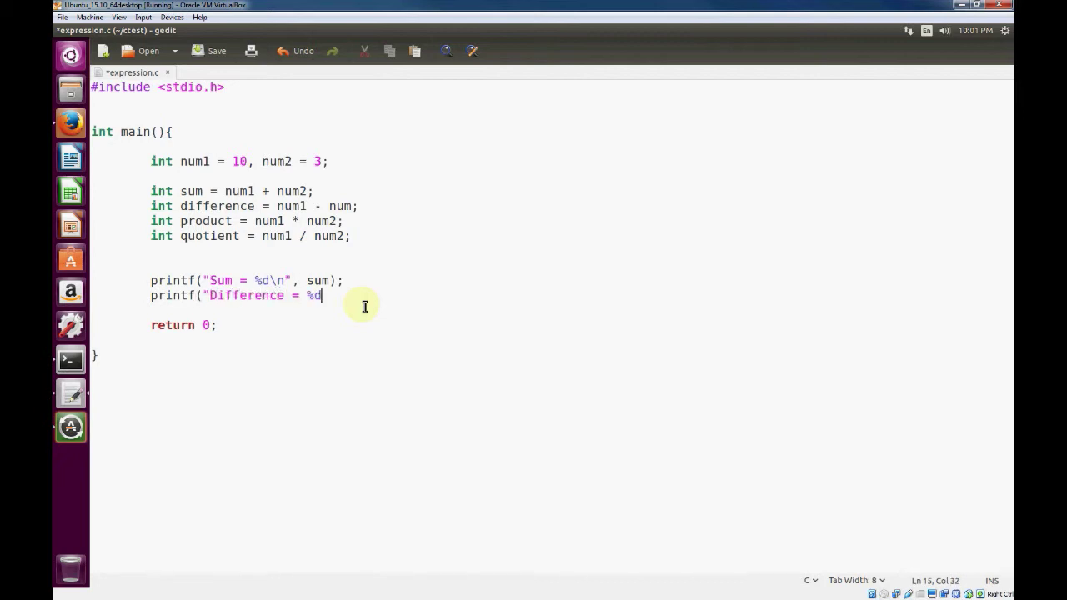
type("\\n\", diffe")
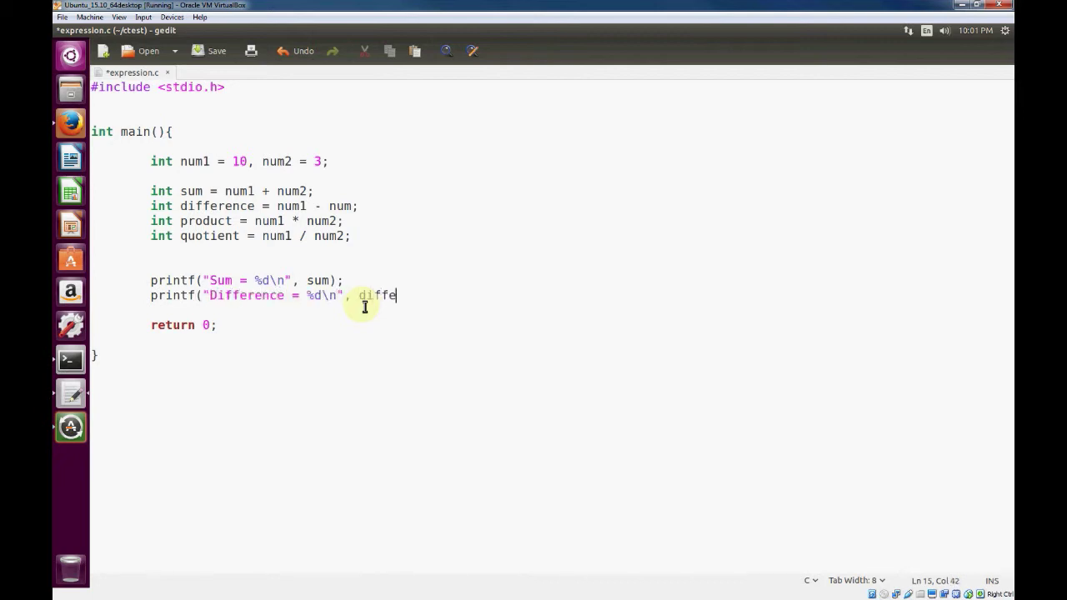
type("rence);")
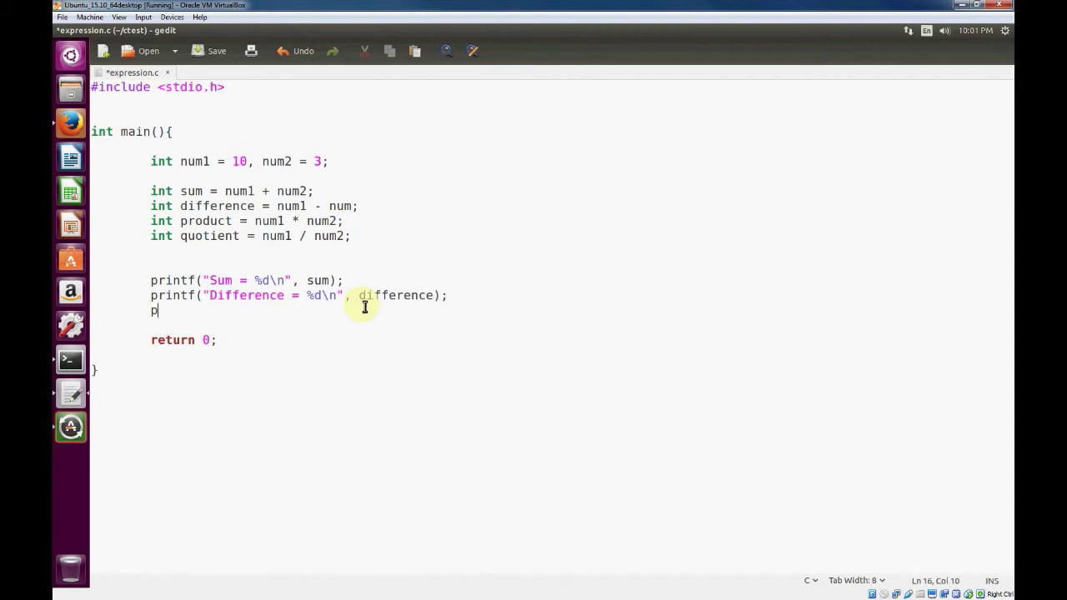
Add printf lines for Product = %d and Quotient = %d.
type("rintf(\"")
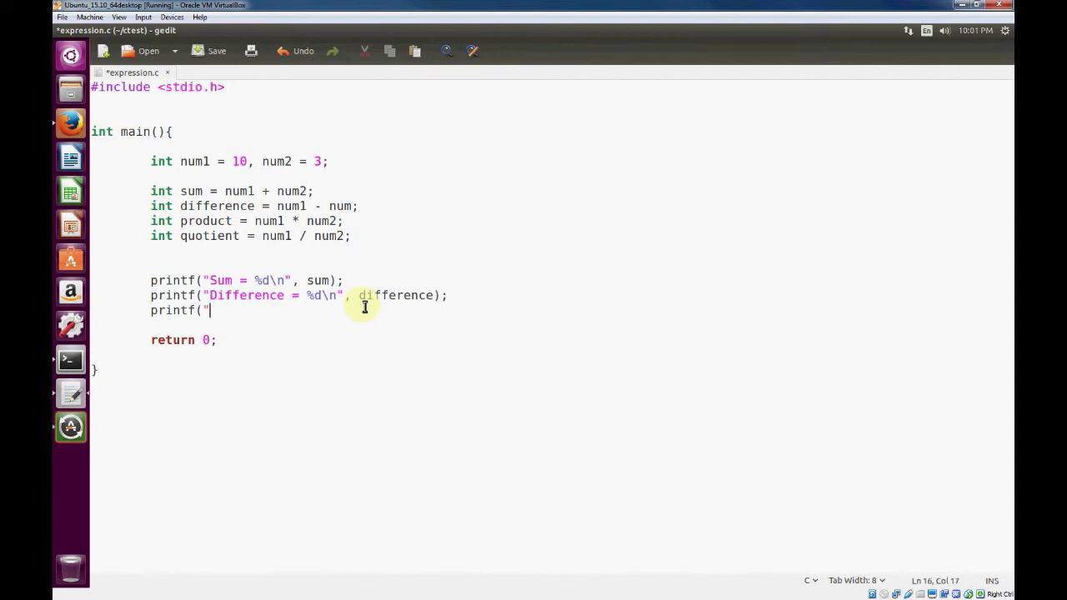
type("Product = %d\\n\", product);")
type("printf")
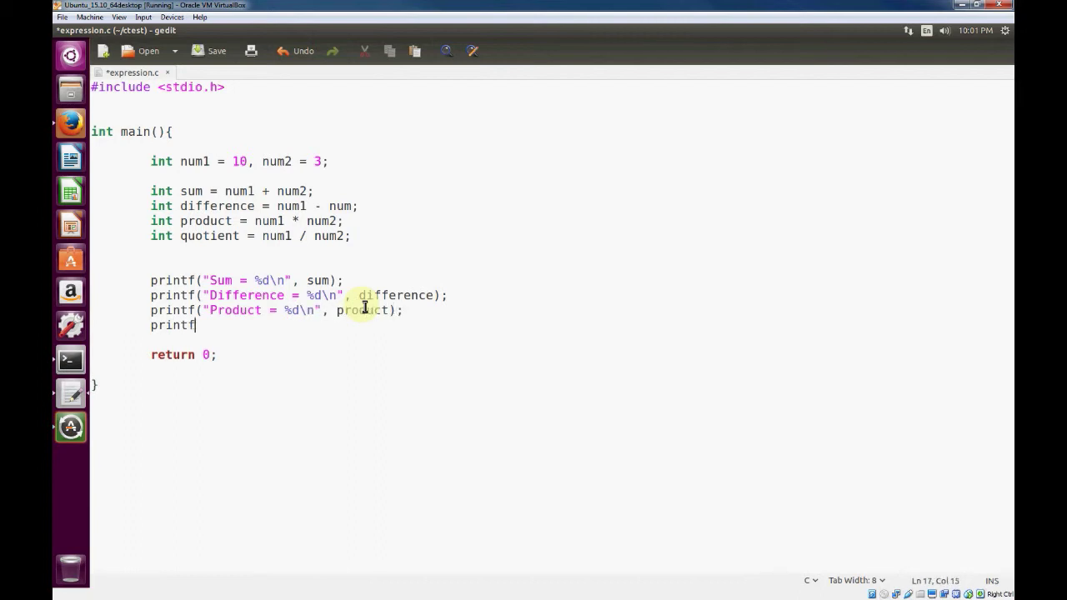
type("(\"Quot")
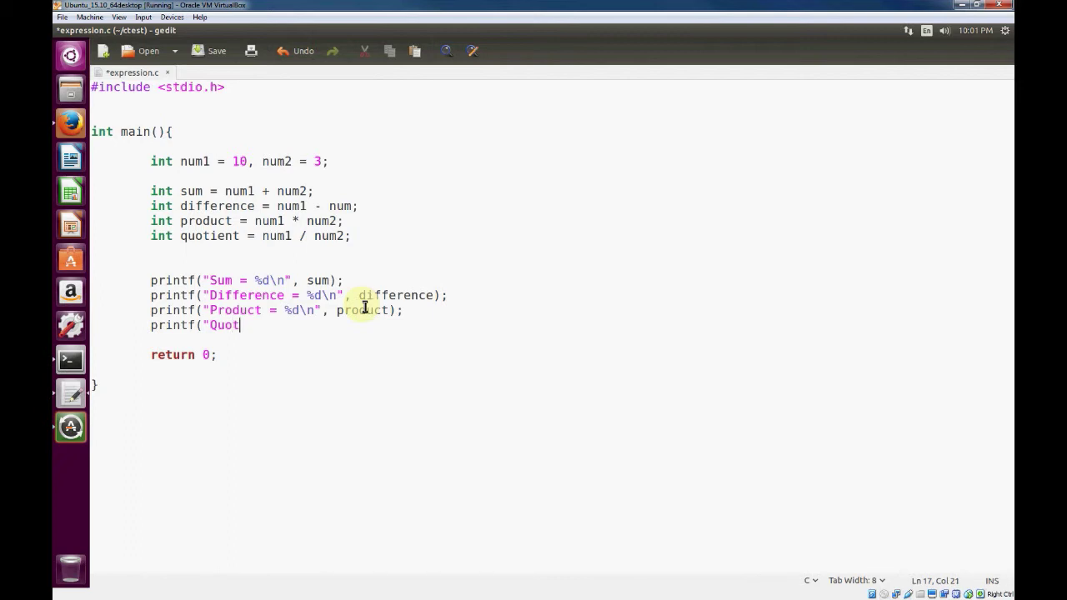
type("ient = ^d")
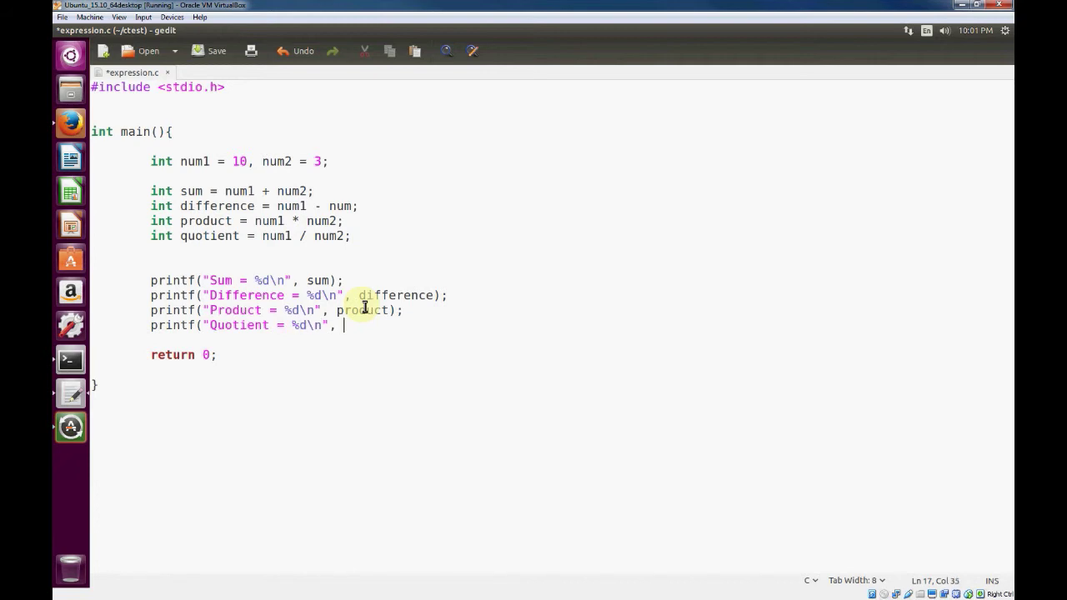
type("quotient)")
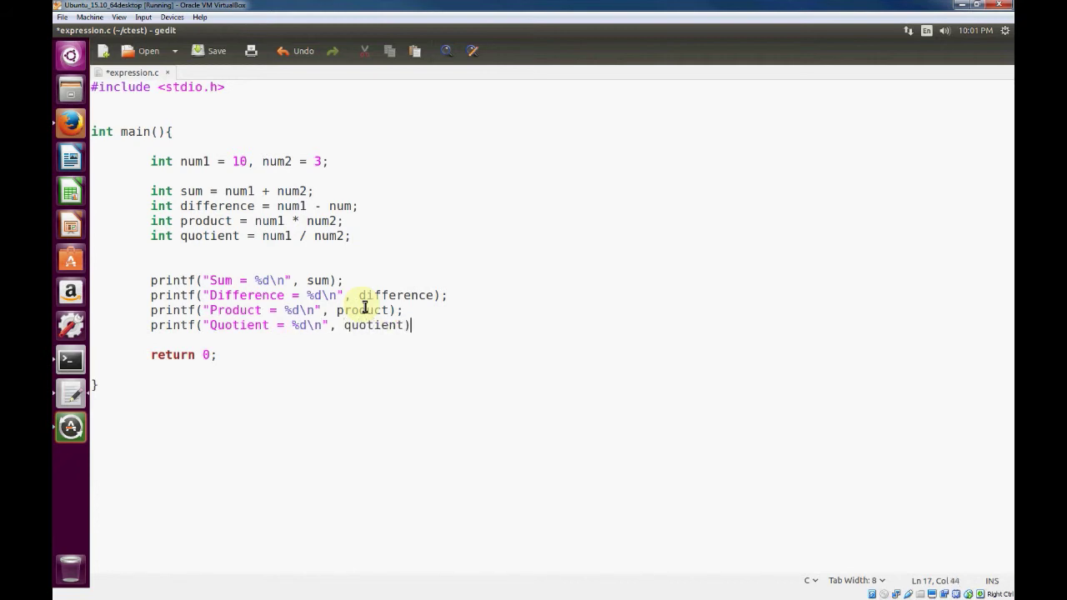
type(";")
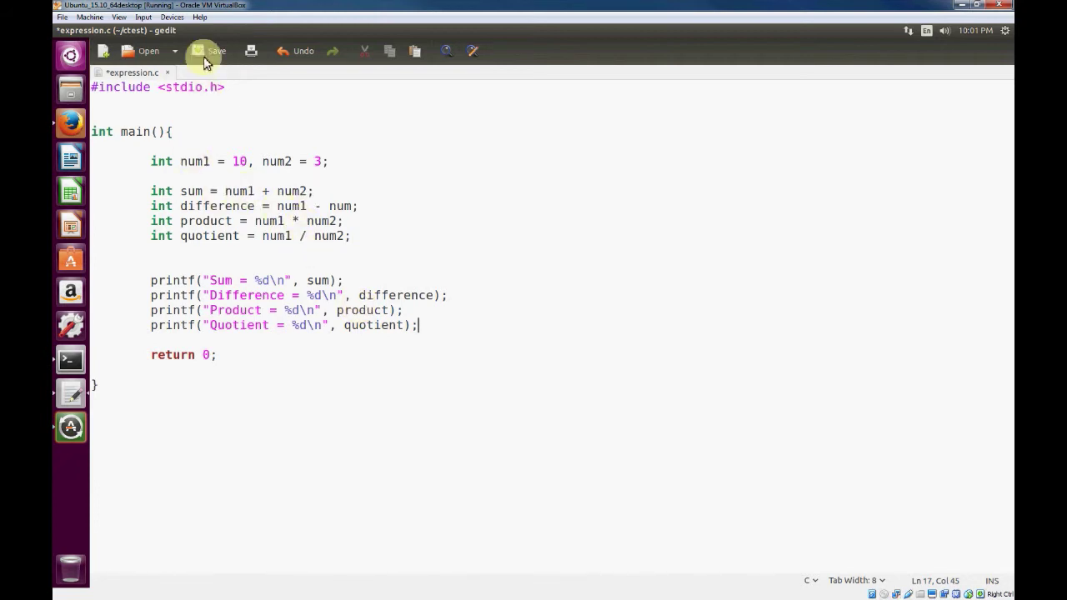
Save expression.c, run ./exp and recompile with gcc -o exp expression.c.
left_click(204, 51)
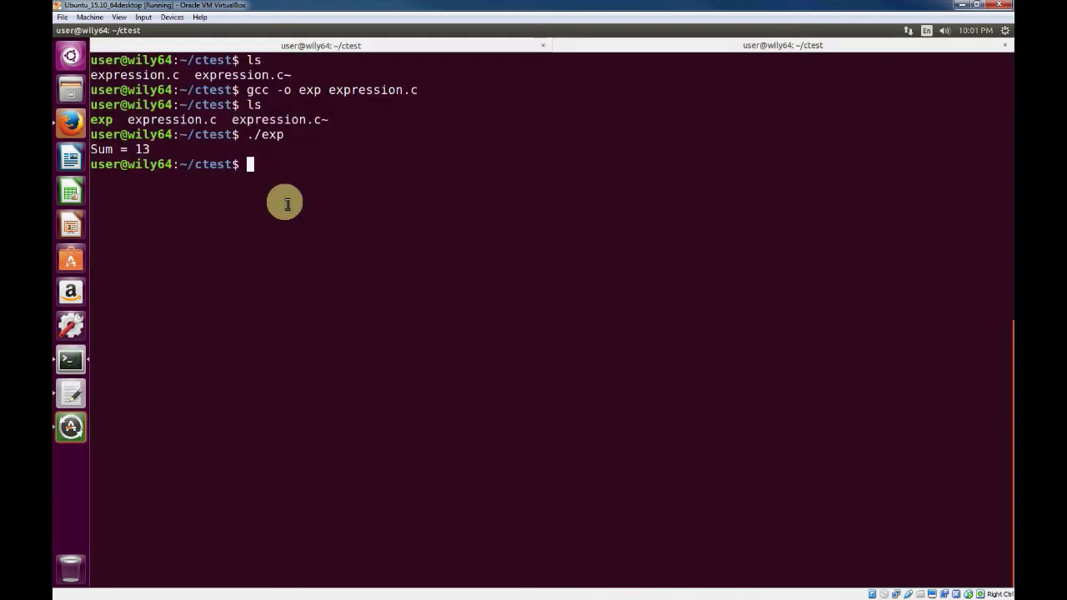
mouse_move(290, 200)
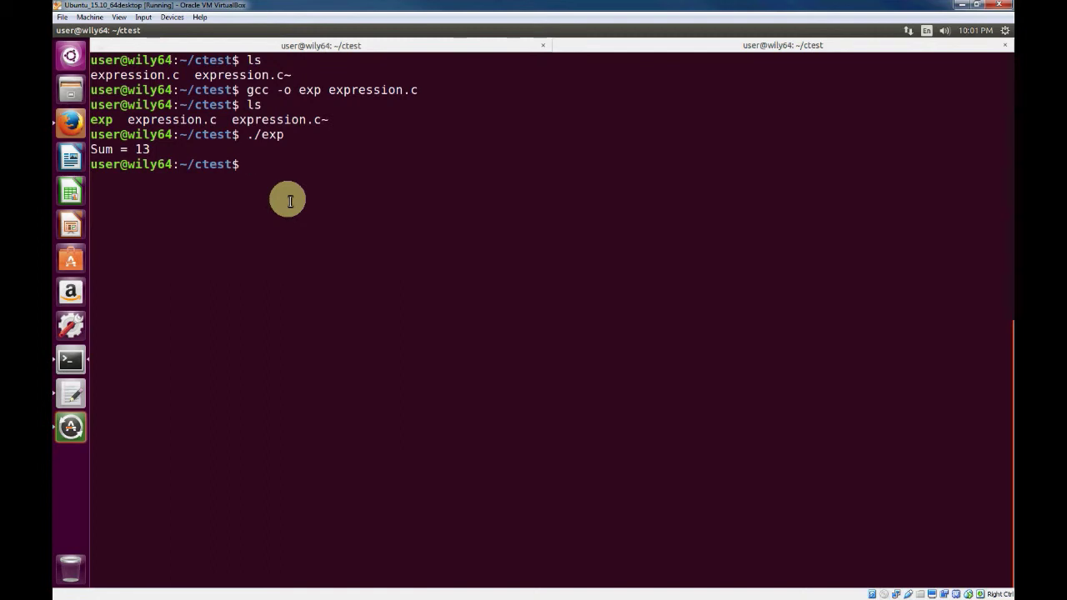
type("./exp")
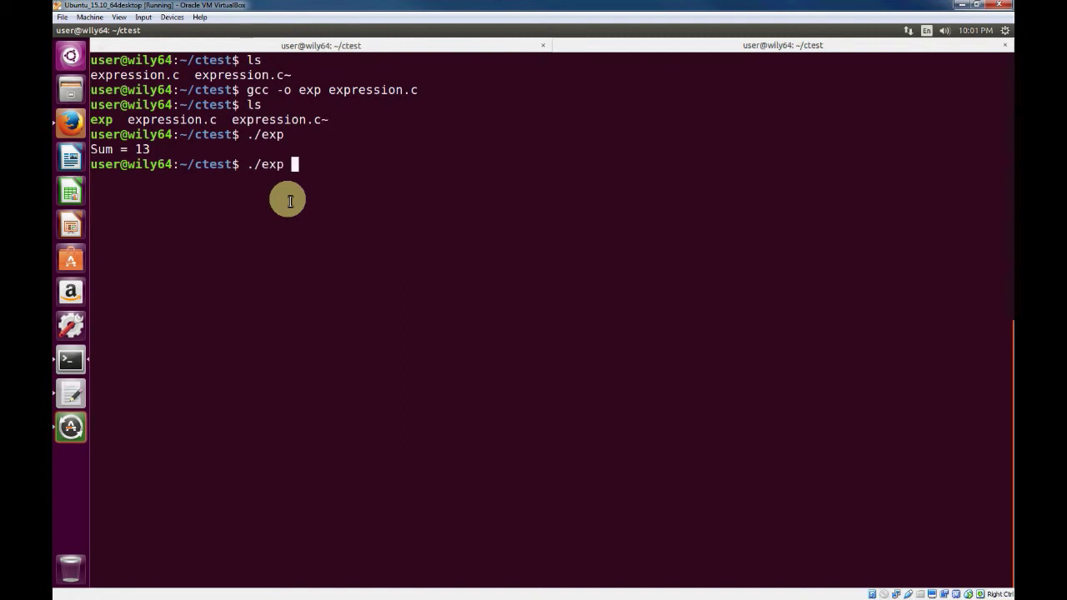
type("gcc -o exp expression.c")
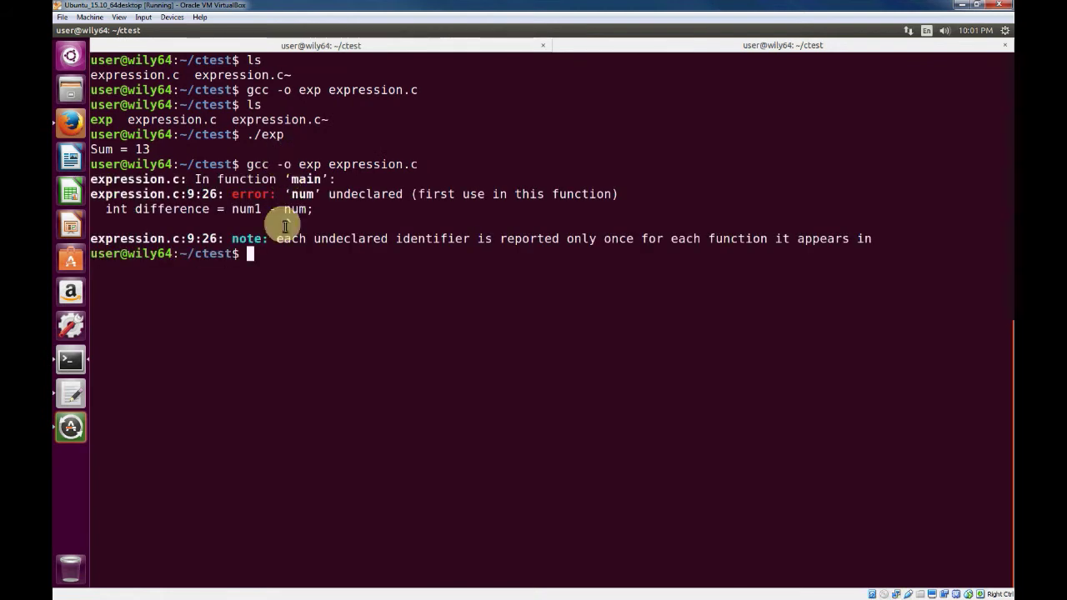
mouse_move(302, 233)
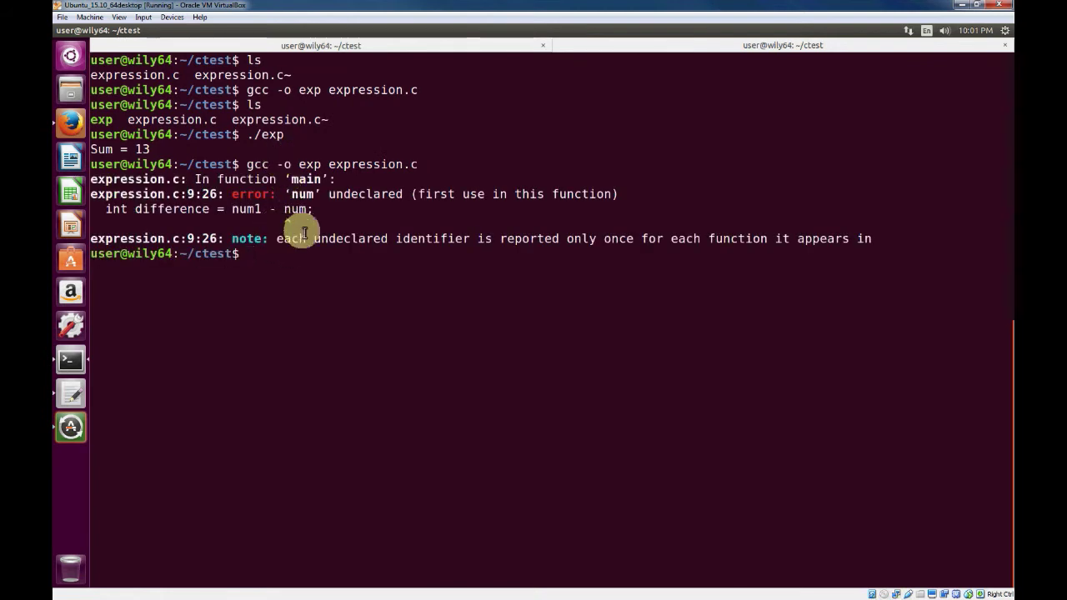
mouse_move(345, 211)
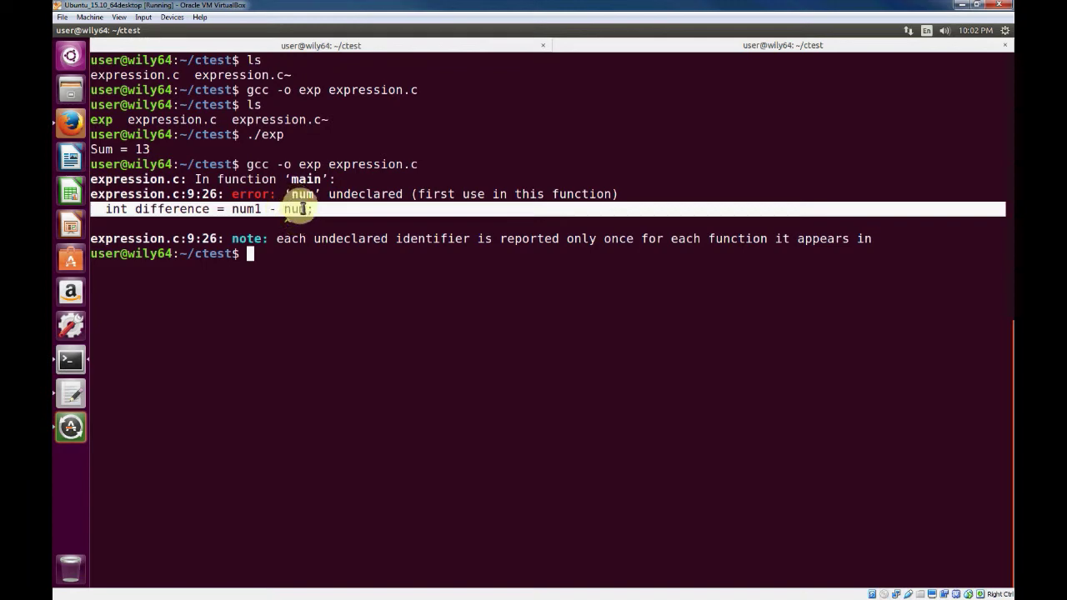
mouse_move(75, 393)
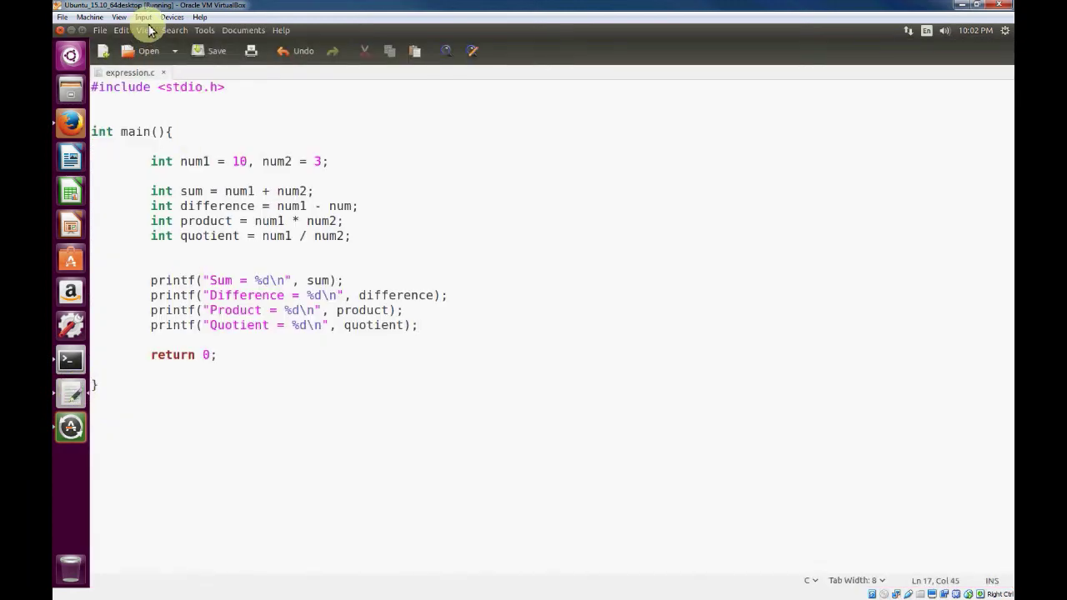
Open gedit's Edit menu Preferences while fixing the undeclared num.
left_click(121, 30)
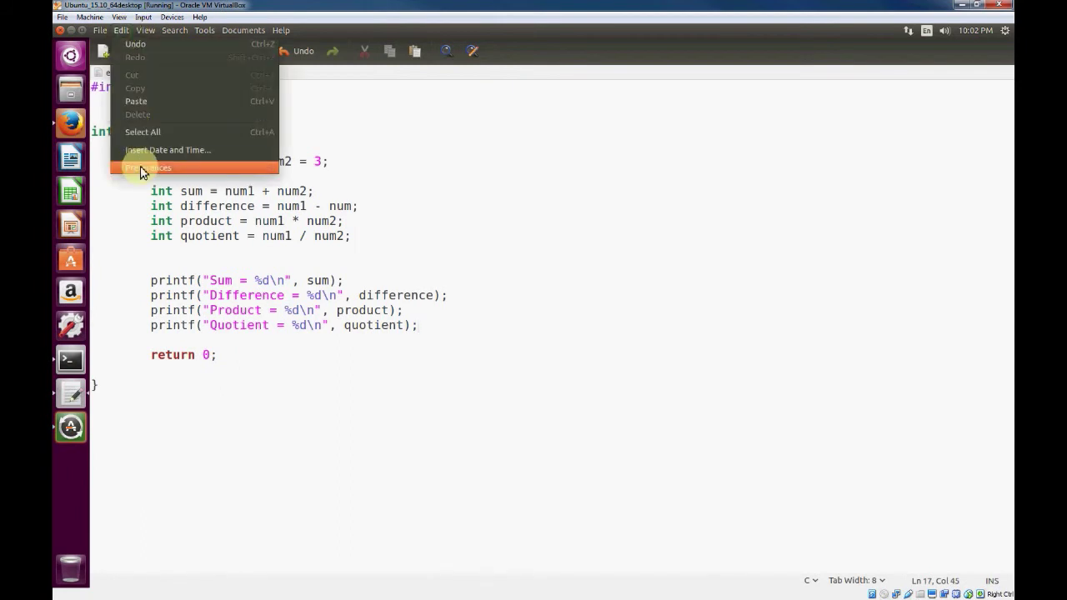
left_click(149, 167)
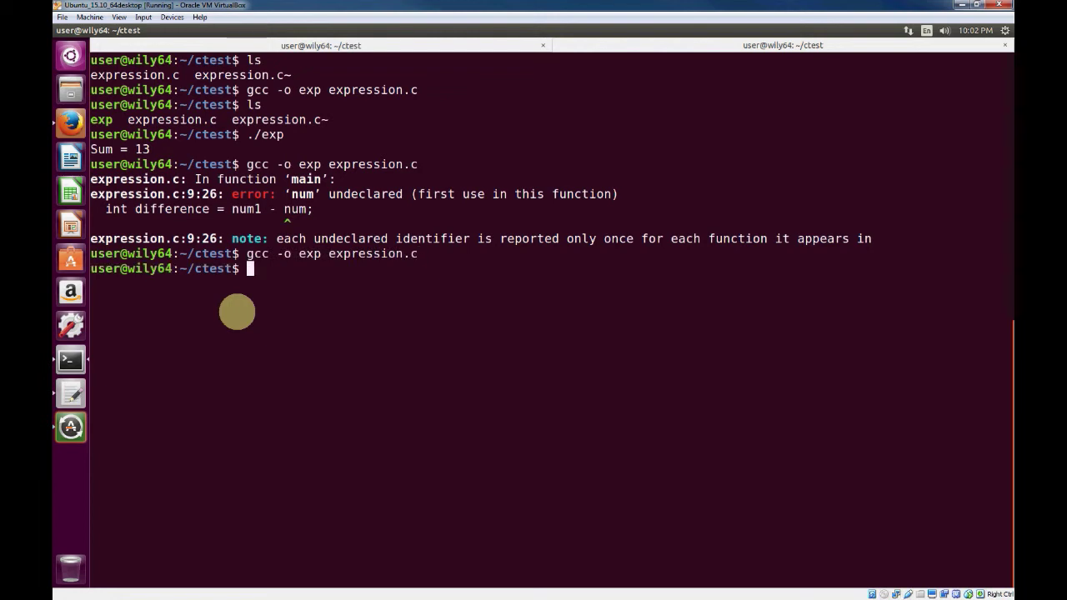
Run ./exp to print Sum = 13, Difference = 7, Product = 30, Quotient = 3.
type("./exp")
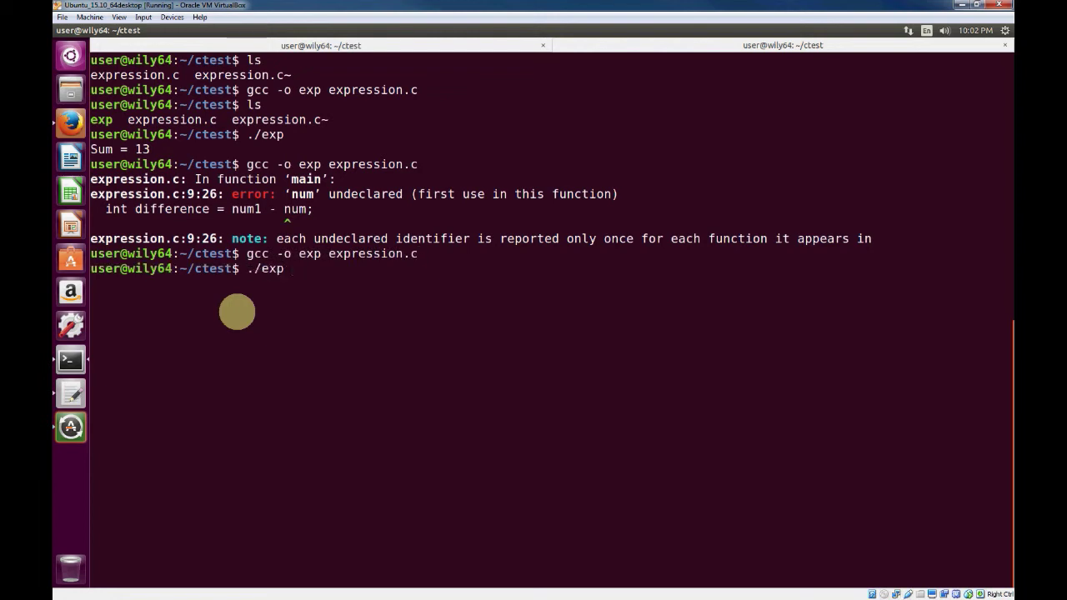
key("Return")
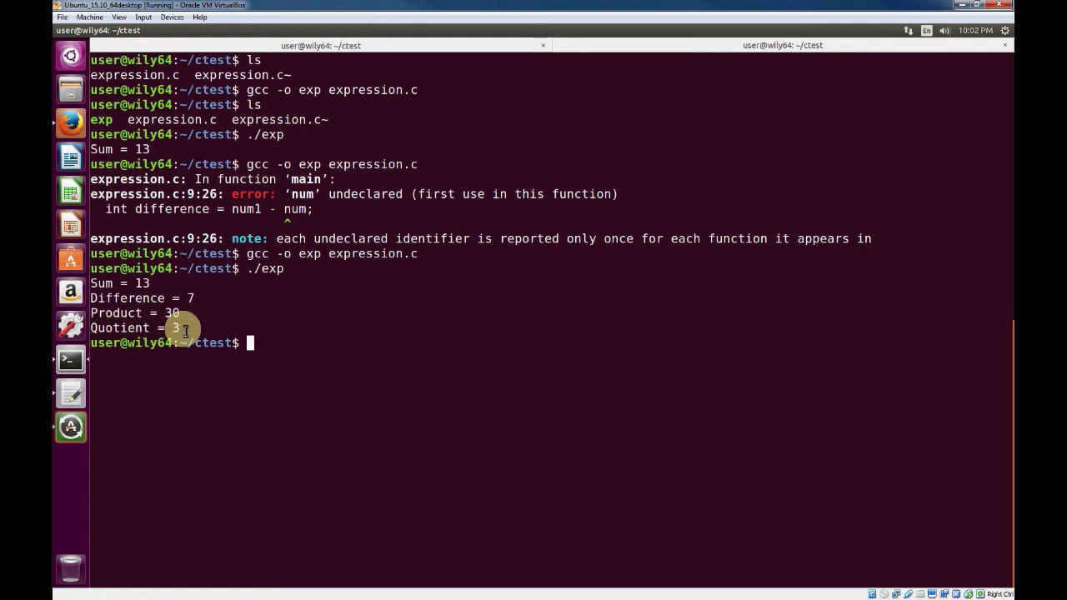
mouse_move(219, 308)
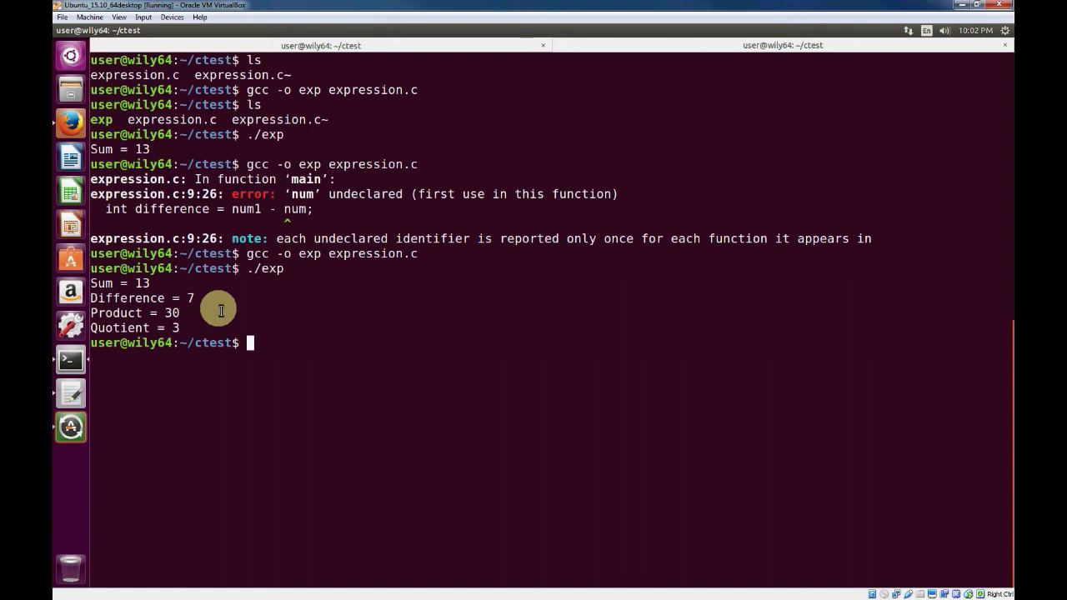